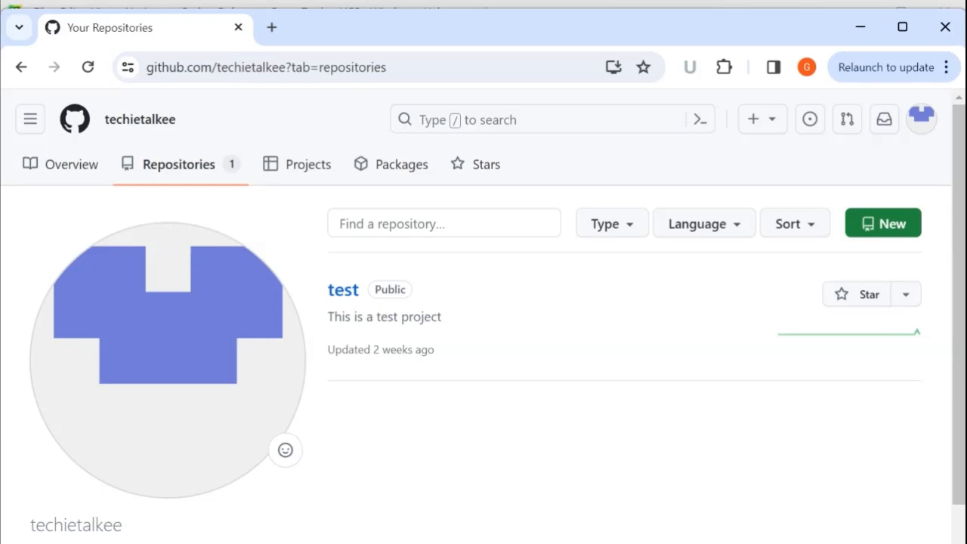
{"action": "mouse_move", "coordinate": [883, 228]}
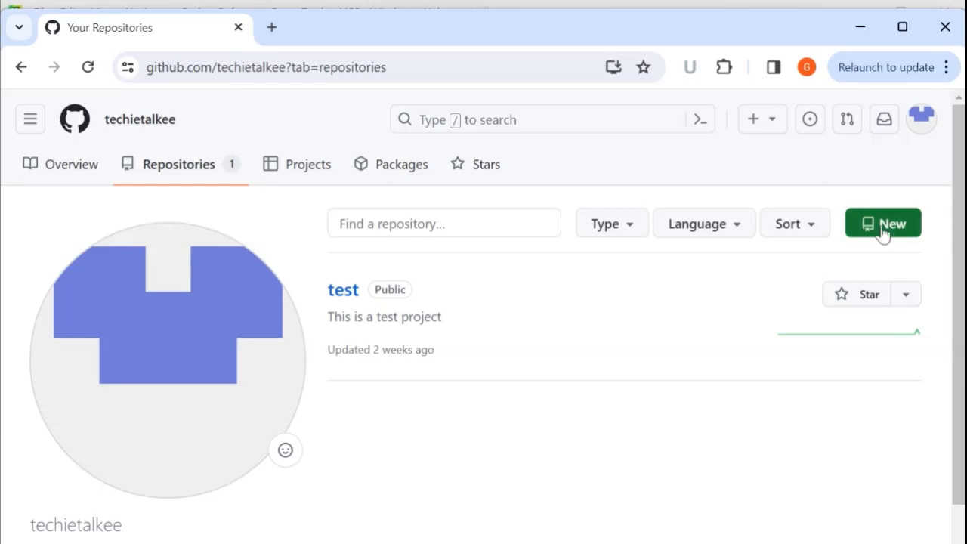
Create a new public repository named PythonProjects and submit it.
{"action": "left_click", "coordinate": [883, 223]}
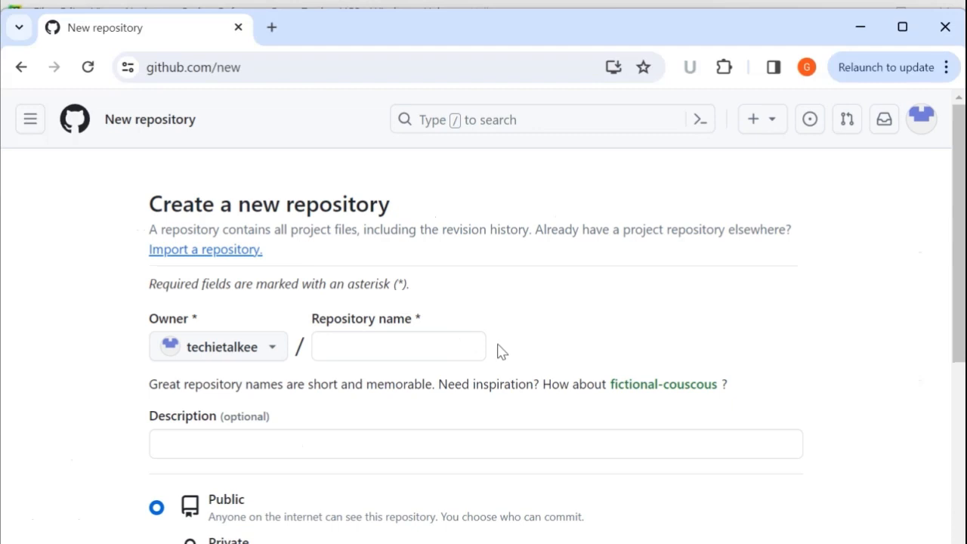
{"action": "type", "text": "PythonProjects"}
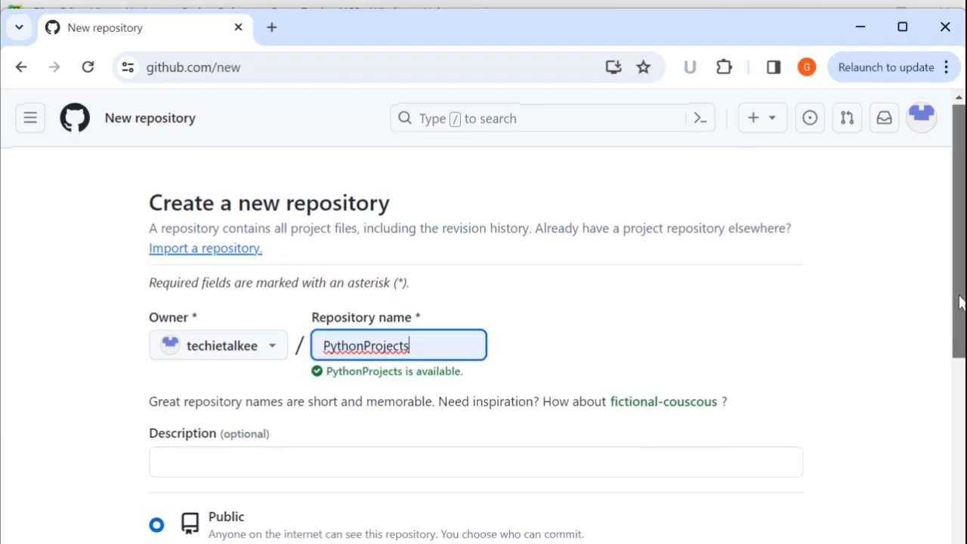
{"action": "scroll", "scroll_direction": "down", "scroll_amount": 3}
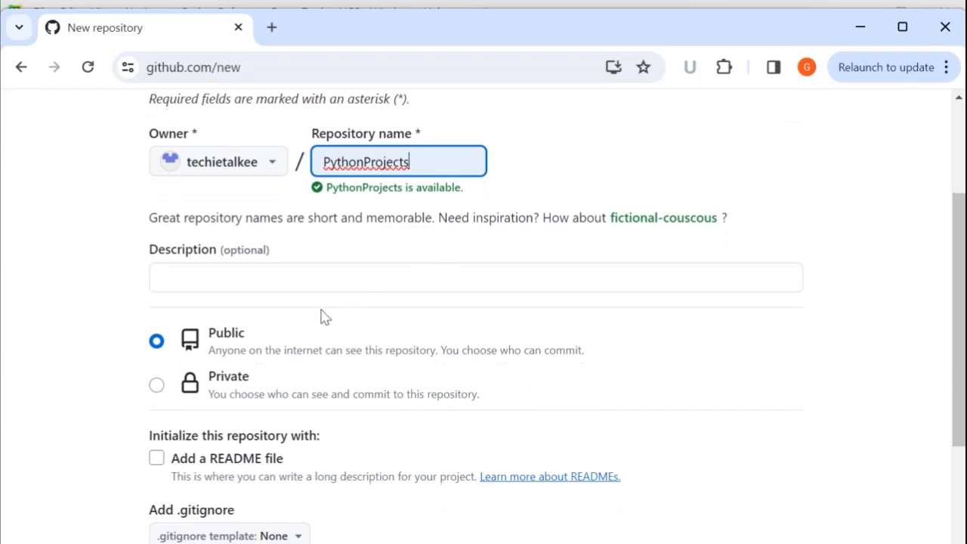
{"action": "mouse_move", "coordinate": [236, 347]}
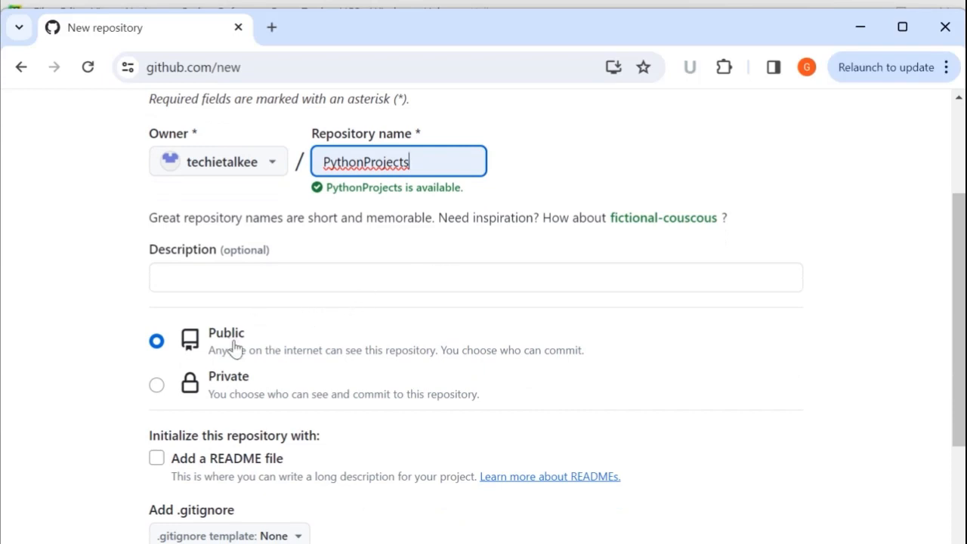
{"action": "left_click", "coordinate": [728, 462]}
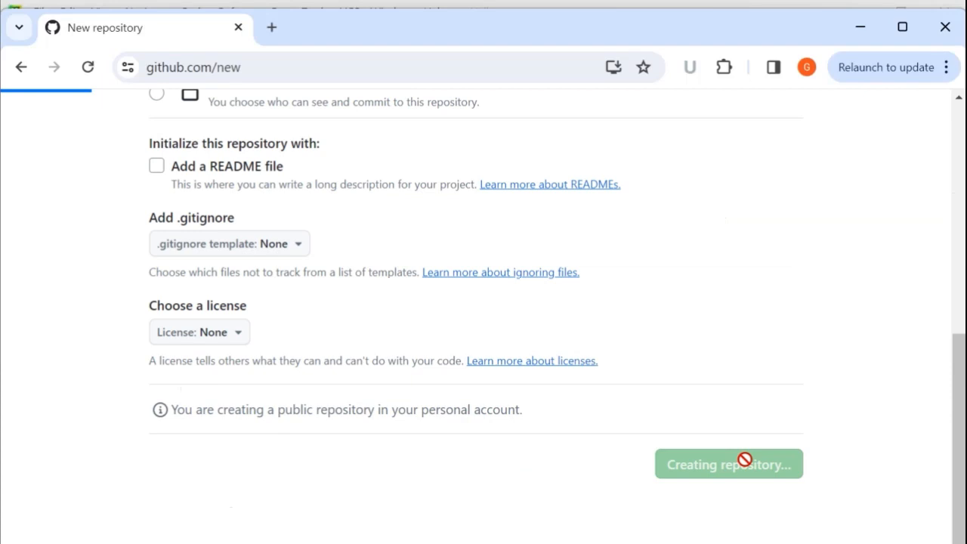
{"action": "left_click", "coordinate": [728, 464]}
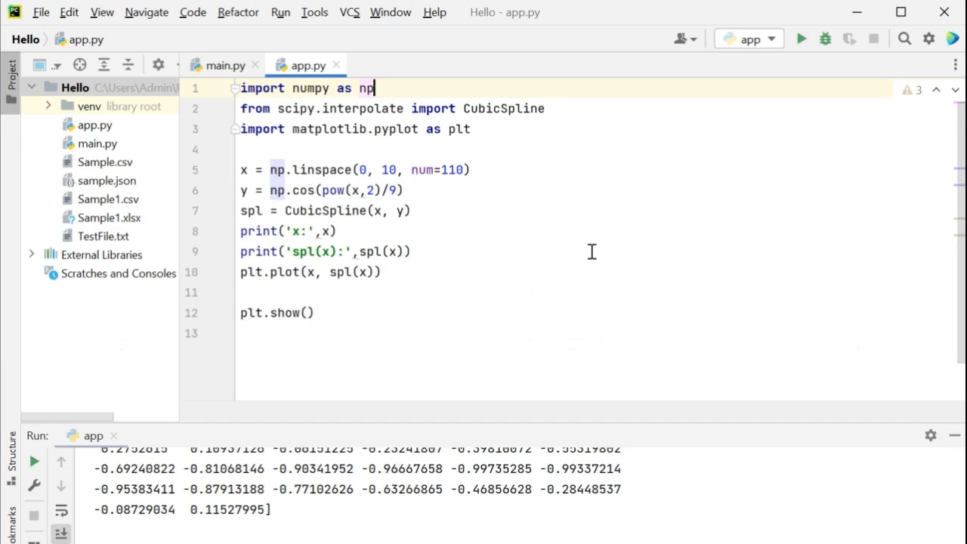
Show the GitHub page under Version Control in PyCharm Settings, with no accounts listed.
{"action": "left_click", "coordinate": [40, 12]}
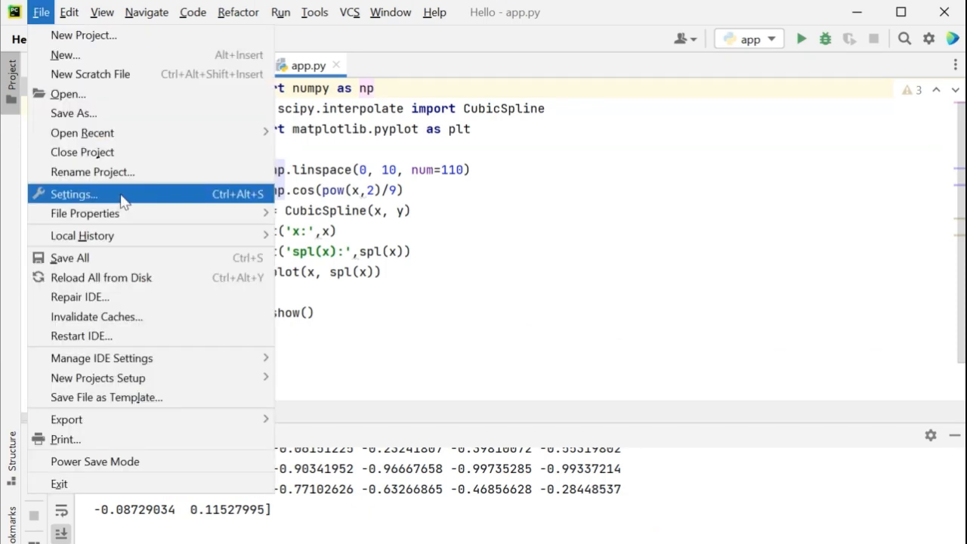
{"action": "left_click", "coordinate": [73, 194]}
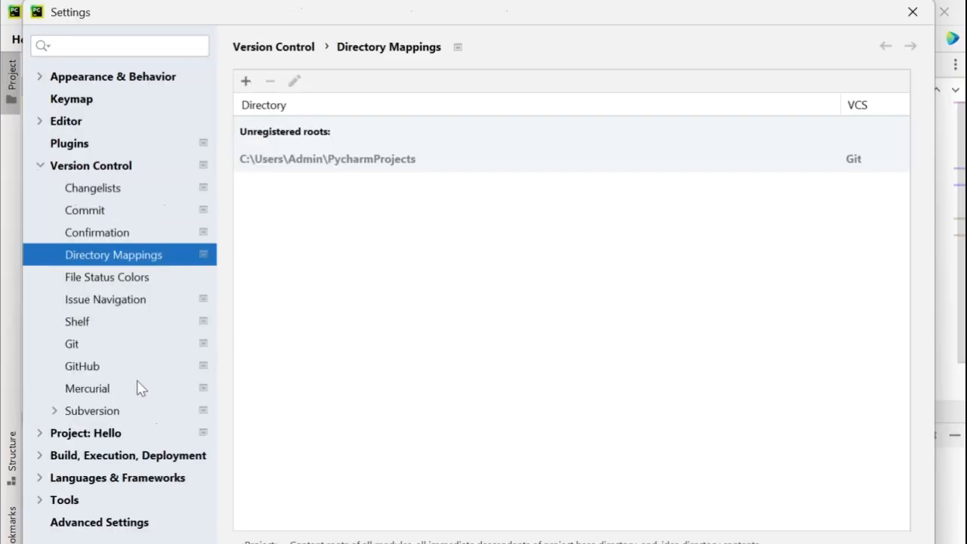
{"action": "left_click", "coordinate": [81, 366]}
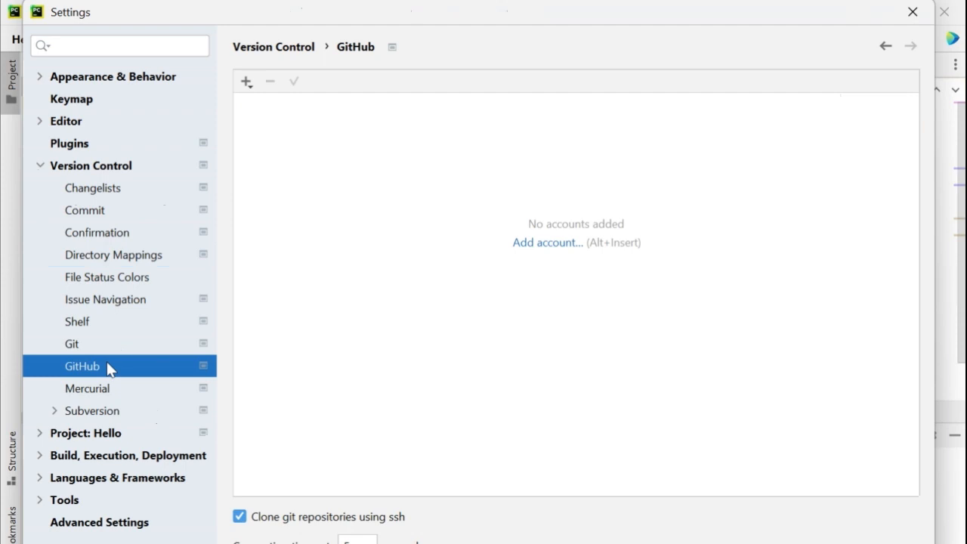
{"action": "mouse_move", "coordinate": [420, 341]}
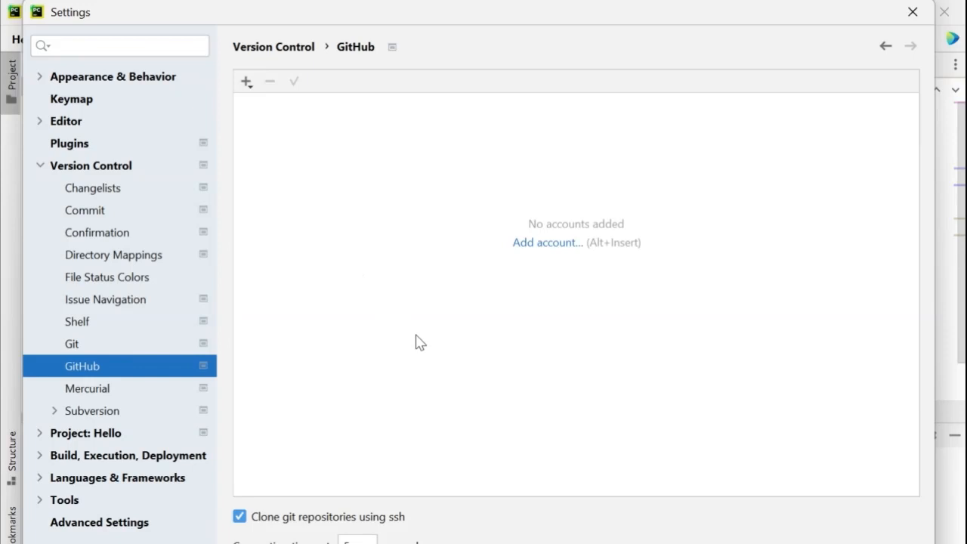
{"action": "mouse_move", "coordinate": [605, 236]}
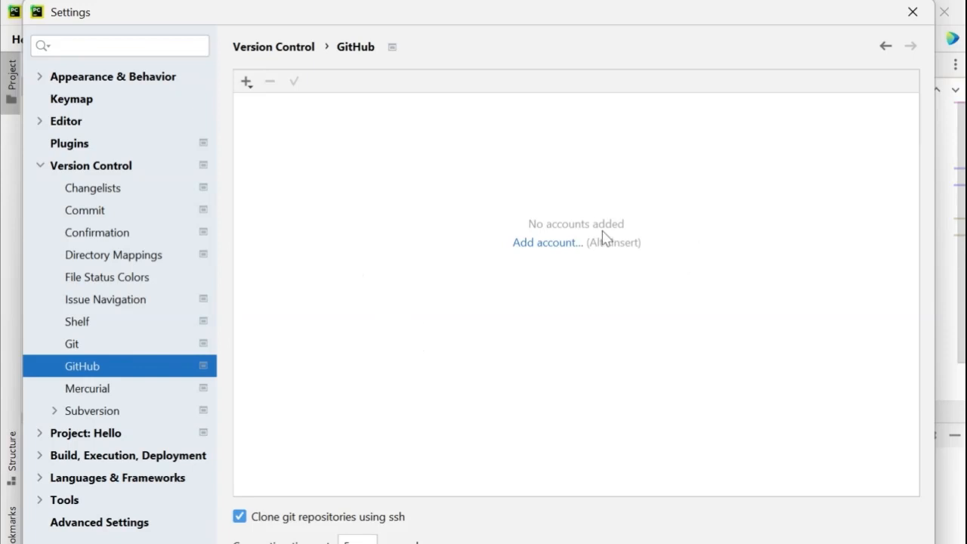
Add a GitHub account via browser login, bringing up the JetBrains authorization page.
{"action": "left_click", "coordinate": [547, 242]}
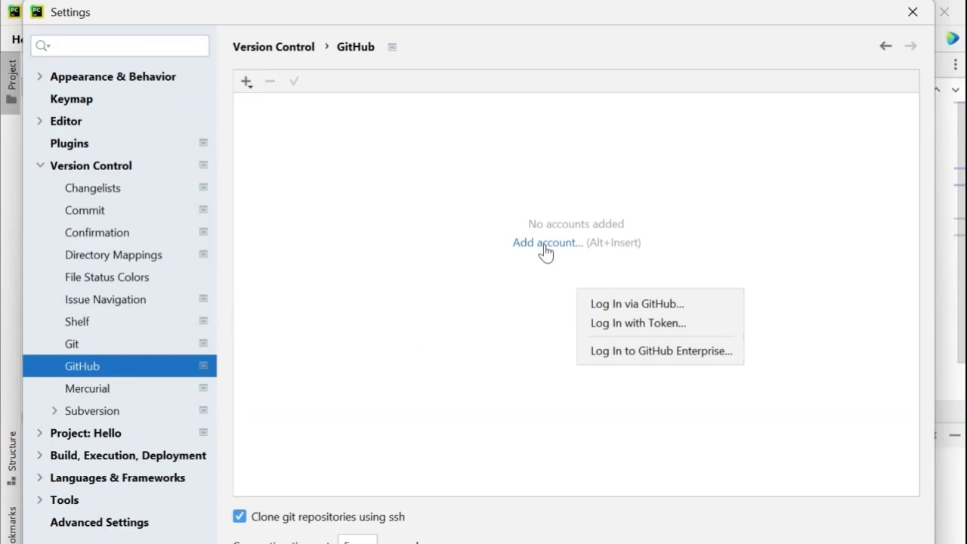
{"action": "mouse_move", "coordinate": [550, 254]}
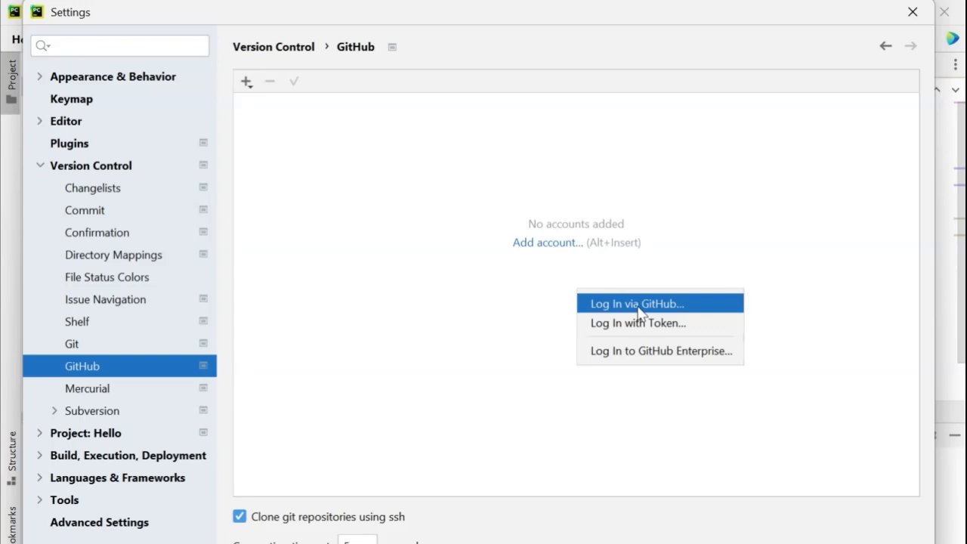
{"action": "left_click", "coordinate": [637, 303]}
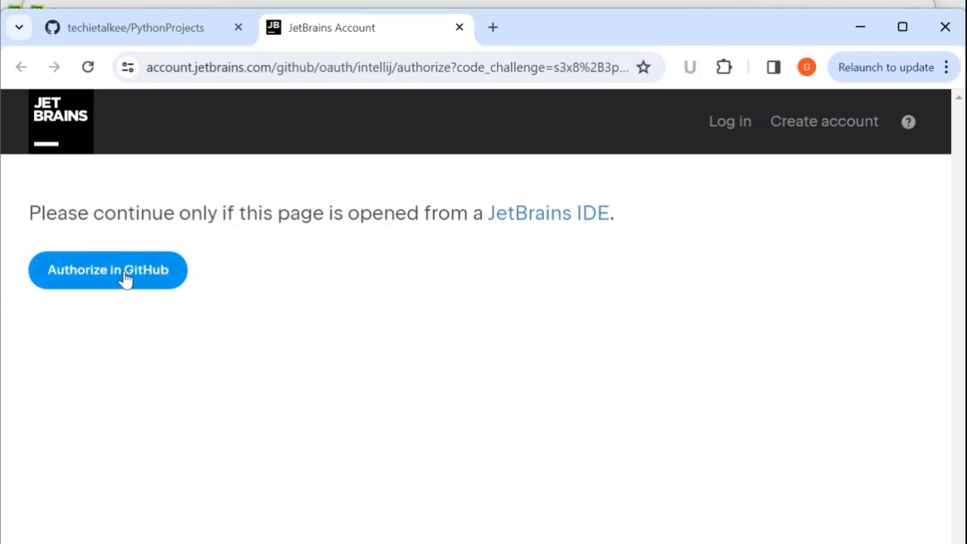
Authorize the IDE in GitHub so the techietalkee account appears in PyCharm.
{"action": "left_click", "coordinate": [108, 269]}
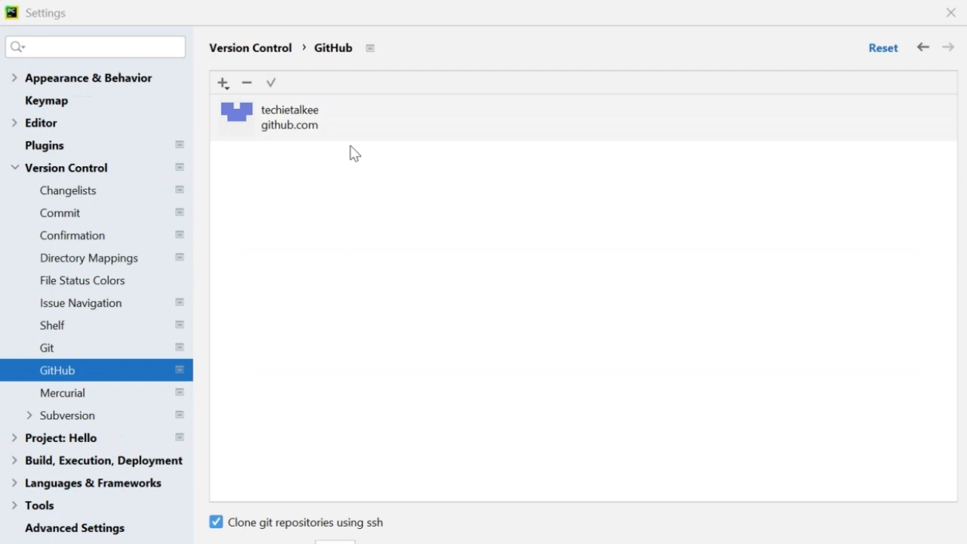
{"action": "mouse_move", "coordinate": [346, 134]}
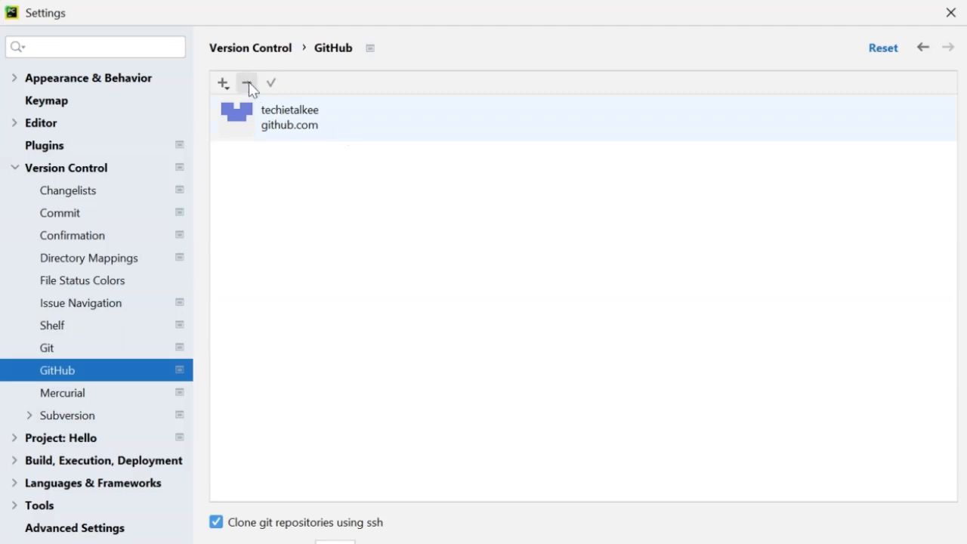
Remove the linked techietalkee account and choose token-based login instead.
{"action": "left_click", "coordinate": [248, 81]}
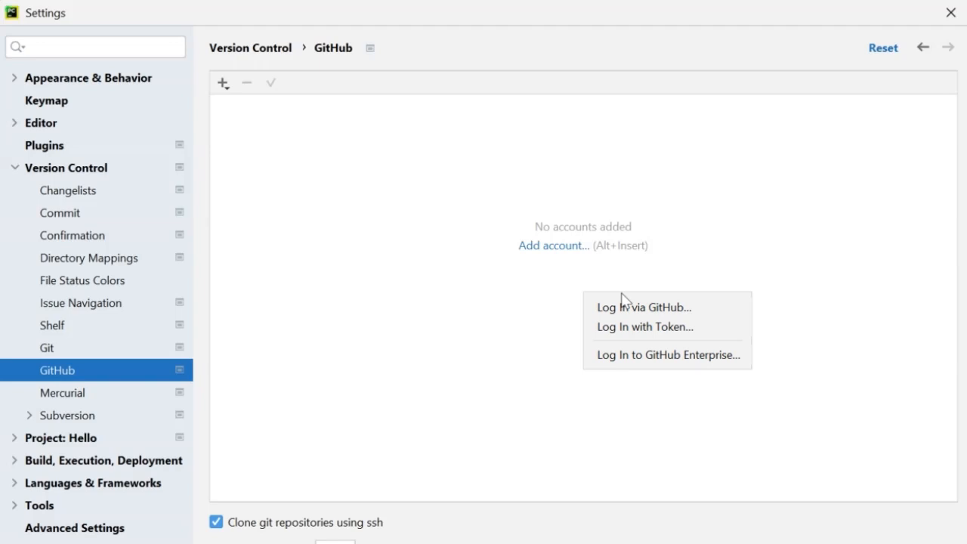
{"action": "mouse_move", "coordinate": [644, 326]}
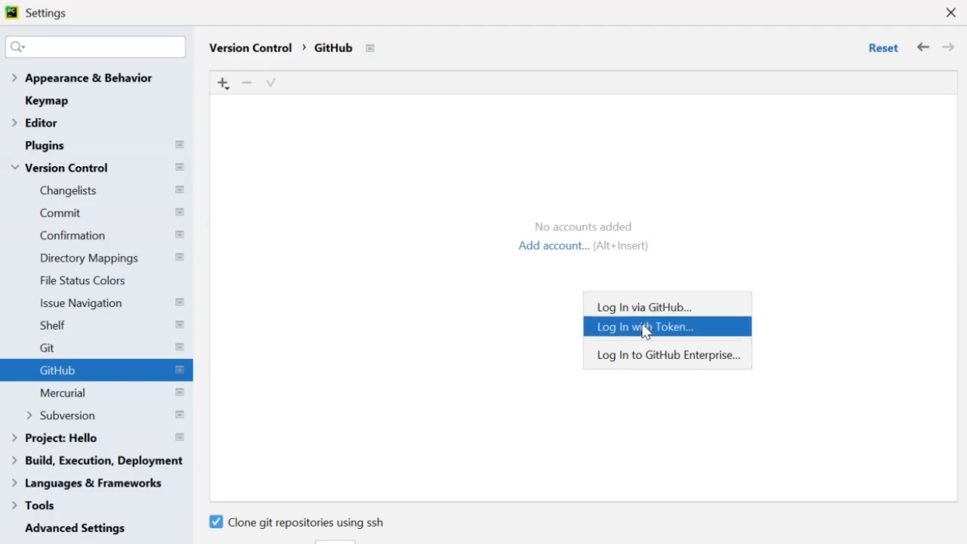
{"action": "left_click", "coordinate": [644, 327]}
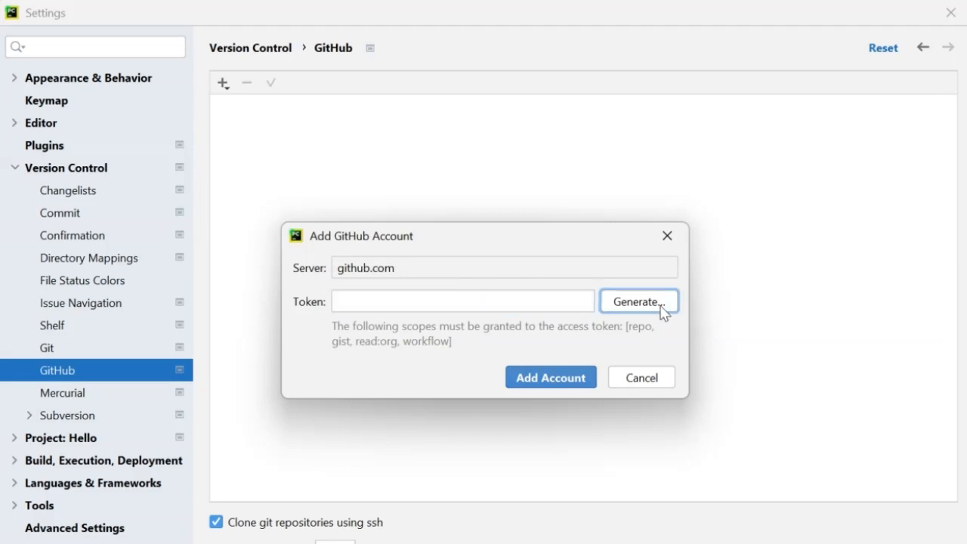
Request a new token from GitHub and settle on the fine-grained tokens page after comparing classic tokens.
{"action": "left_click", "coordinate": [638, 301]}
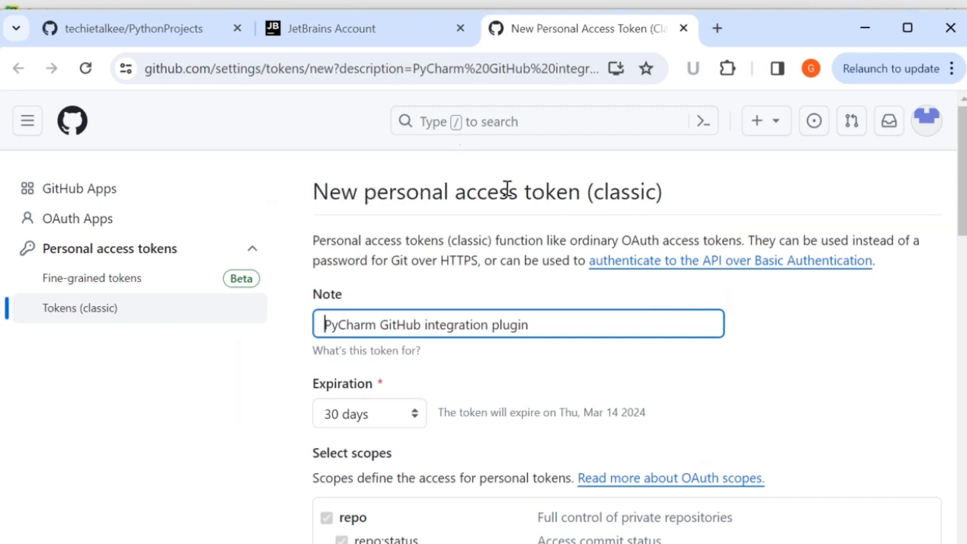
{"action": "mouse_move", "coordinate": [602, 198]}
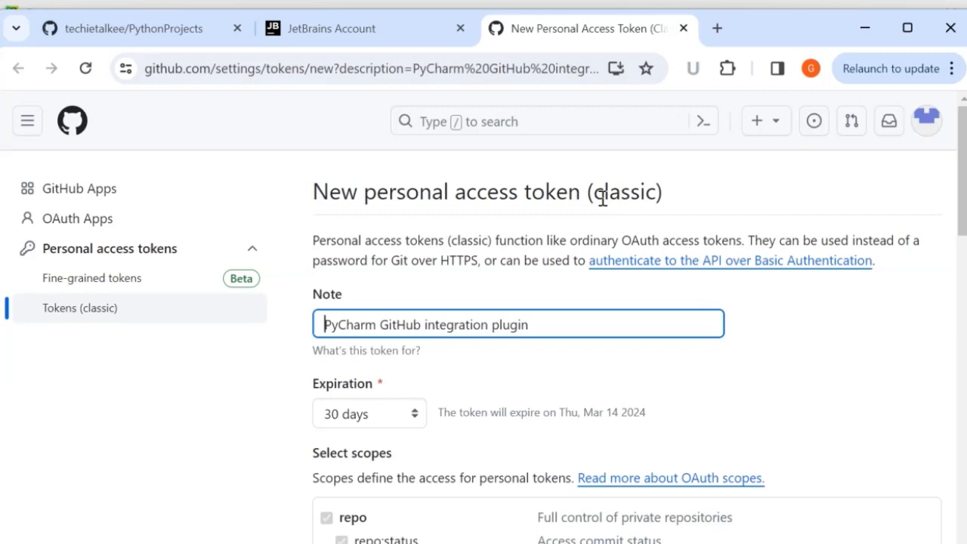
{"action": "left_click", "coordinate": [91, 278]}
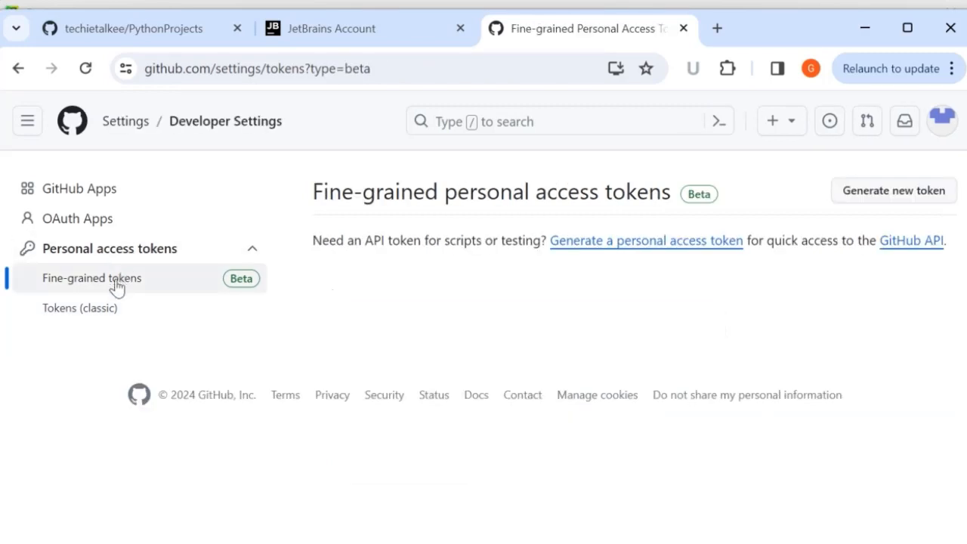
{"action": "left_click", "coordinate": [79, 309]}
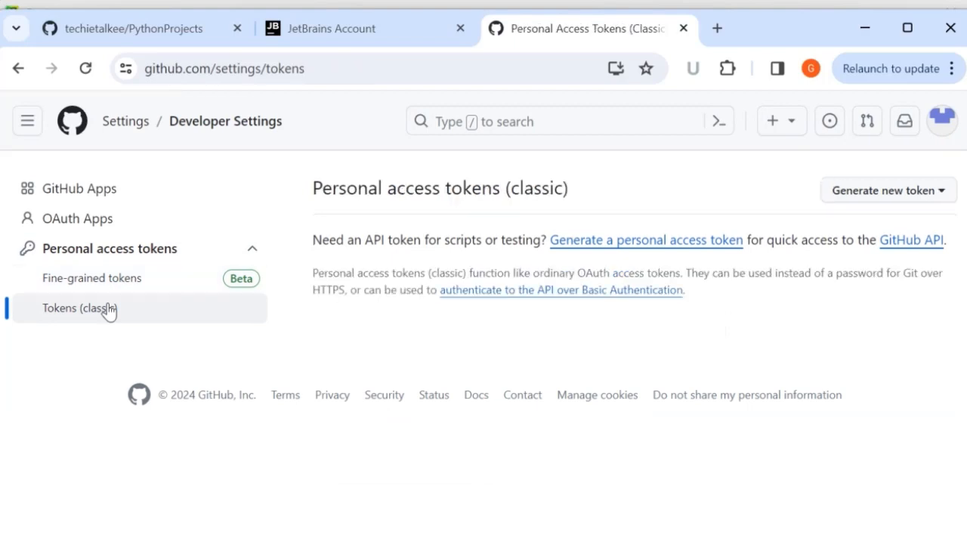
{"action": "left_click", "coordinate": [91, 278]}
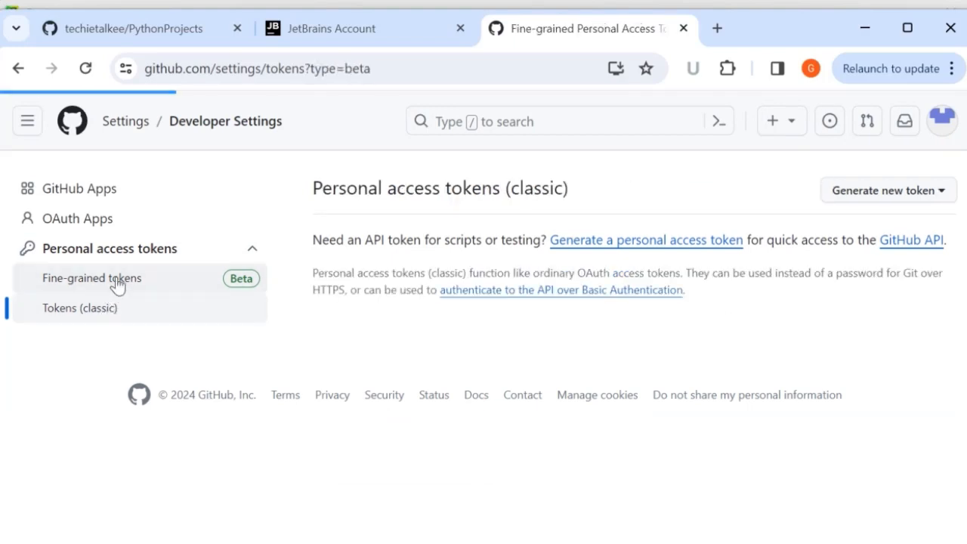
{"action": "left_click", "coordinate": [78, 308]}
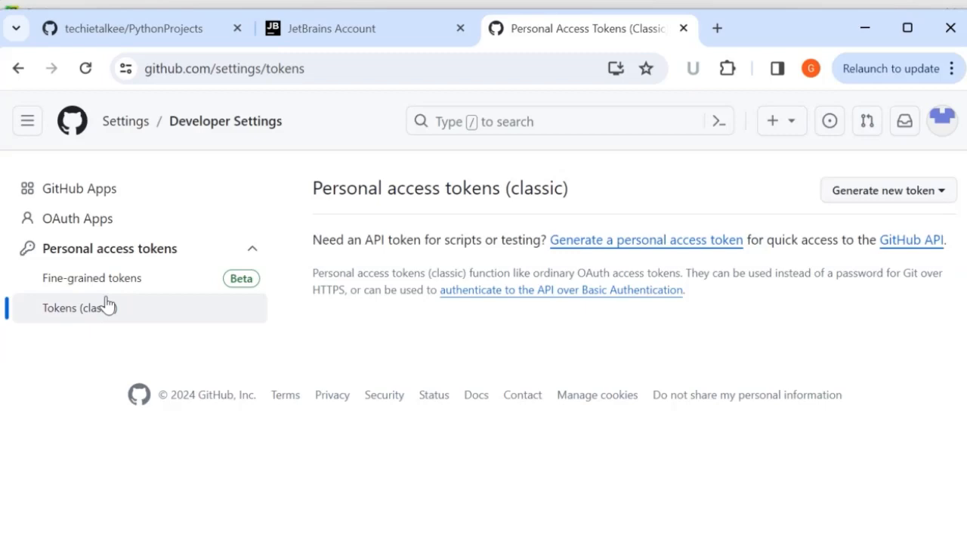
{"action": "mouse_move", "coordinate": [118, 278]}
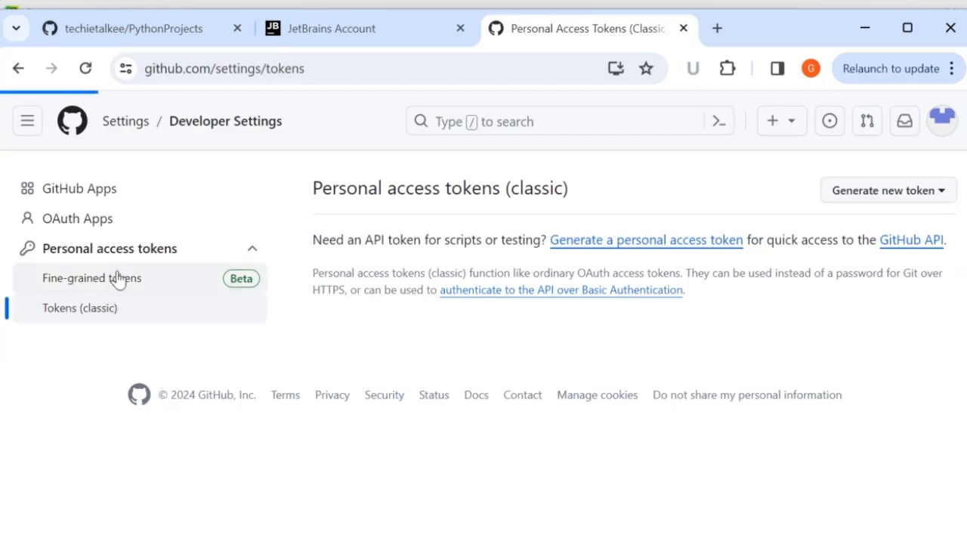
{"action": "left_click", "coordinate": [91, 278]}
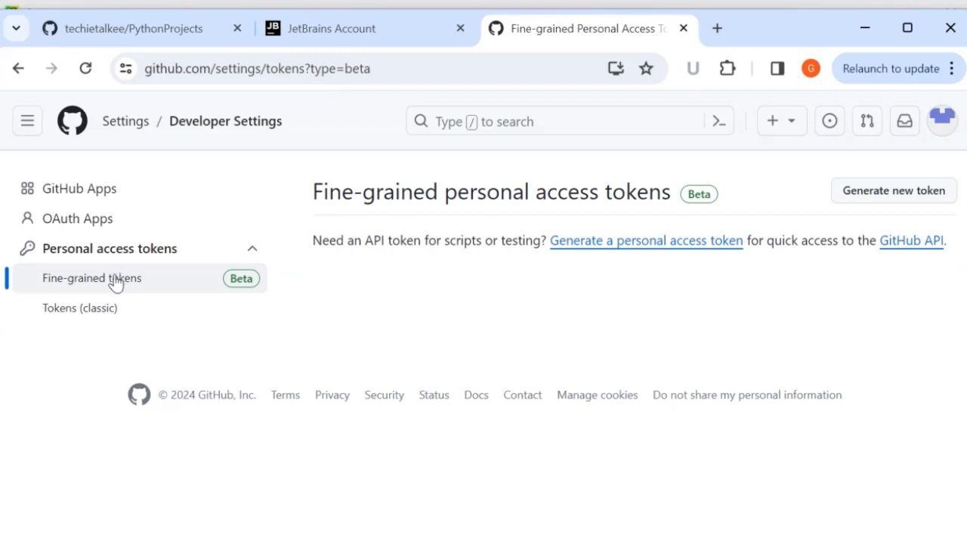
{"action": "mouse_move", "coordinate": [139, 294]}
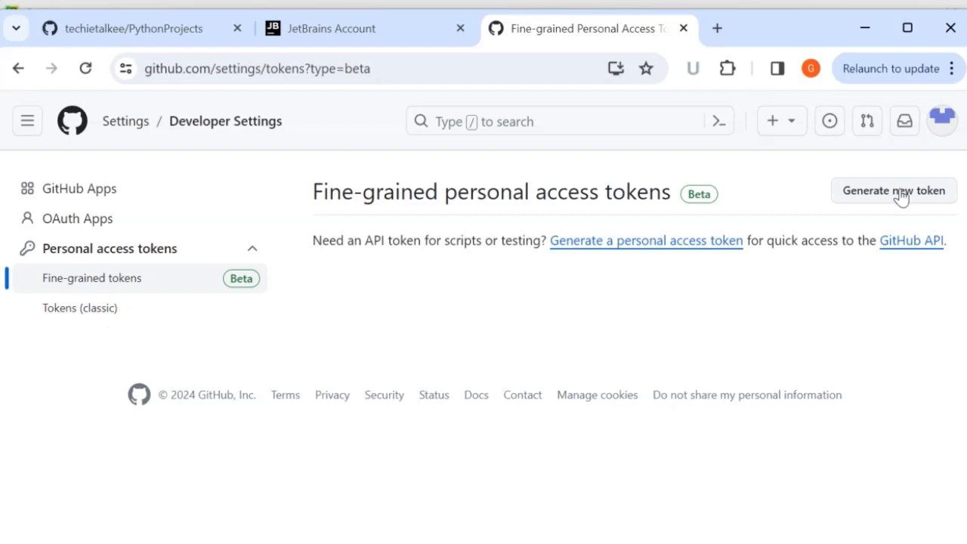
Start a new fine-grained token named test1 expiring March 14, 2024.
{"action": "left_click", "coordinate": [895, 191]}
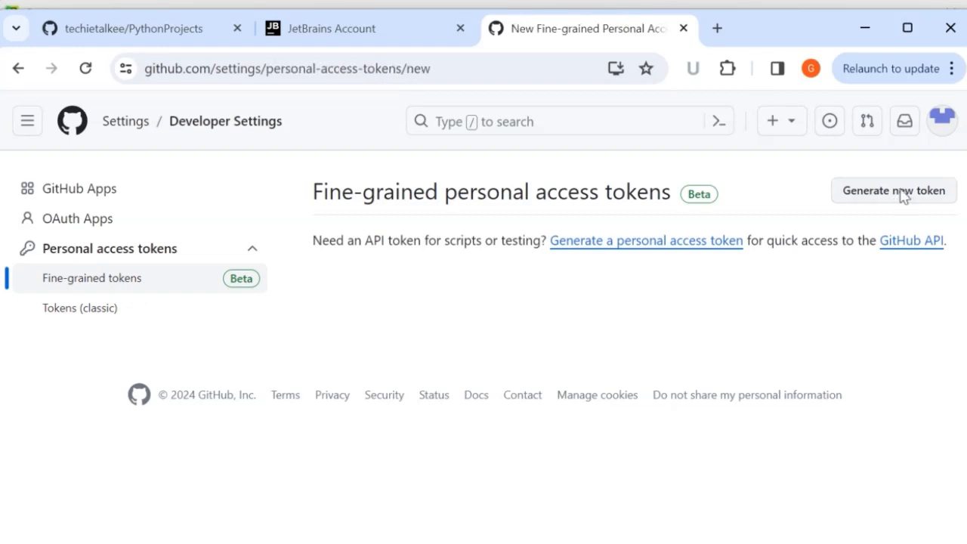
{"action": "left_click", "coordinate": [893, 191]}
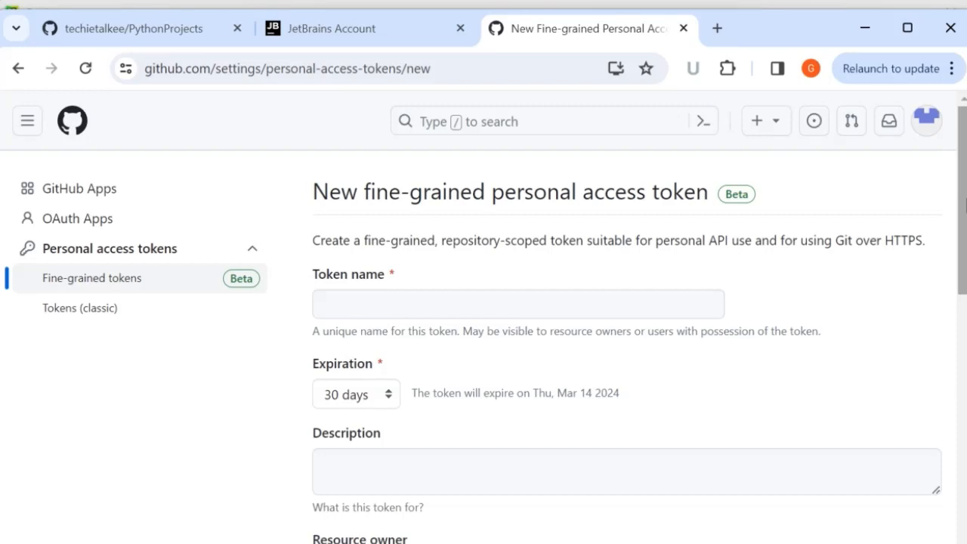
{"action": "left_click", "coordinate": [518, 303]}
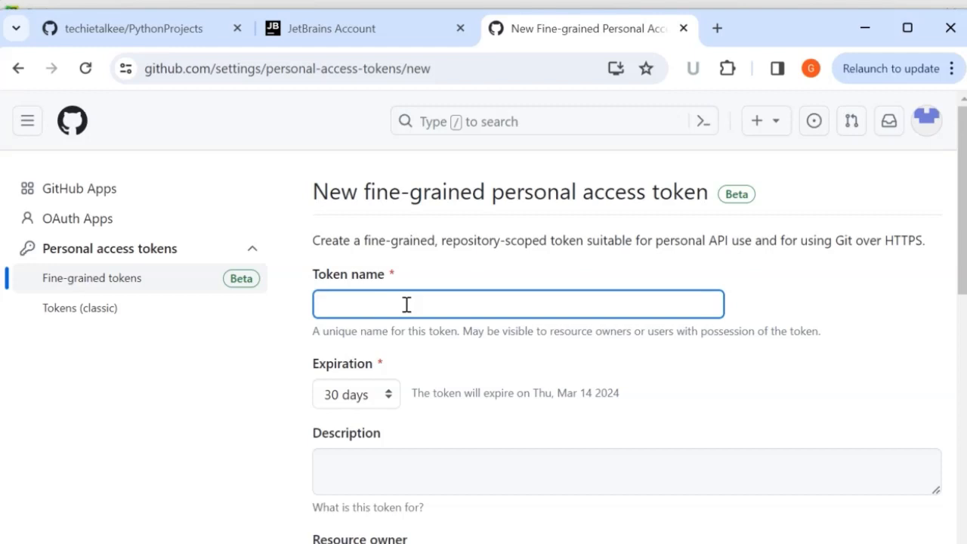
{"action": "type", "text": "test1"}
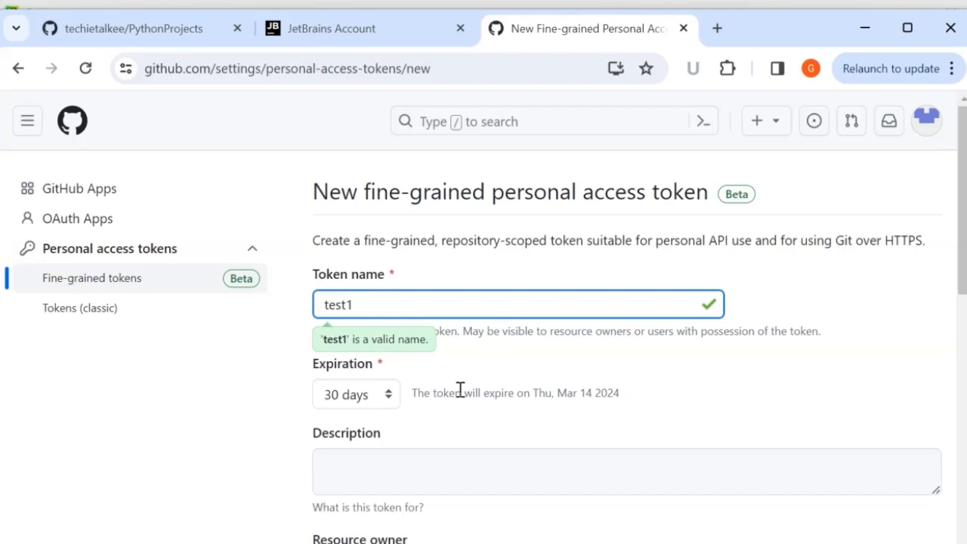
{"action": "scroll", "scroll_direction": "down", "scroll_amount": 3}
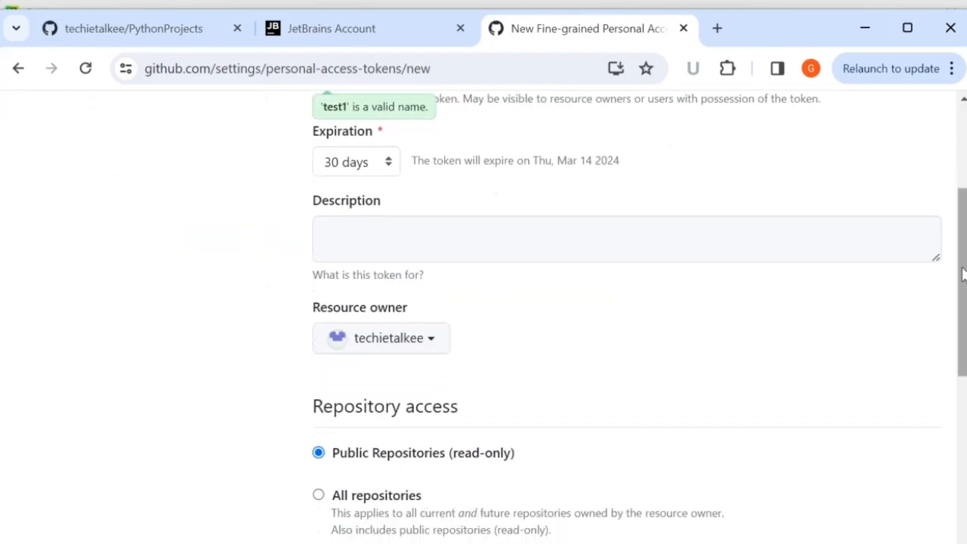
{"action": "scroll", "scroll_direction": "down", "scroll_amount": 3}
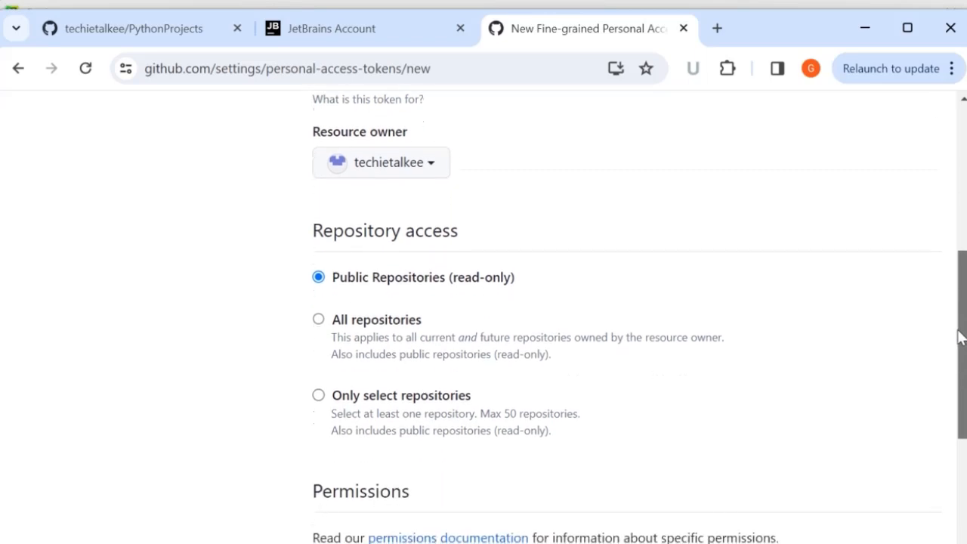
{"action": "scroll", "scroll_direction": "down", "scroll_amount": 3}
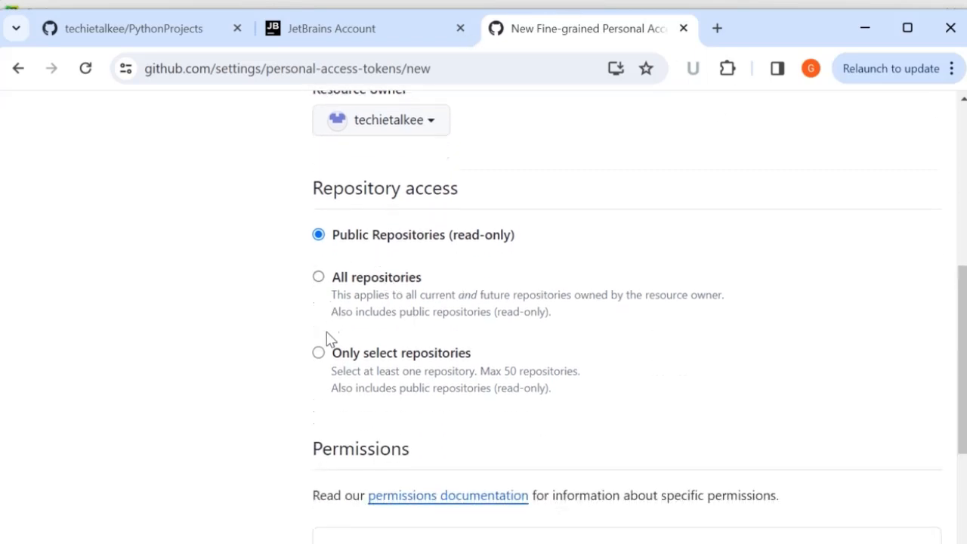
{"action": "mouse_move", "coordinate": [326, 360]}
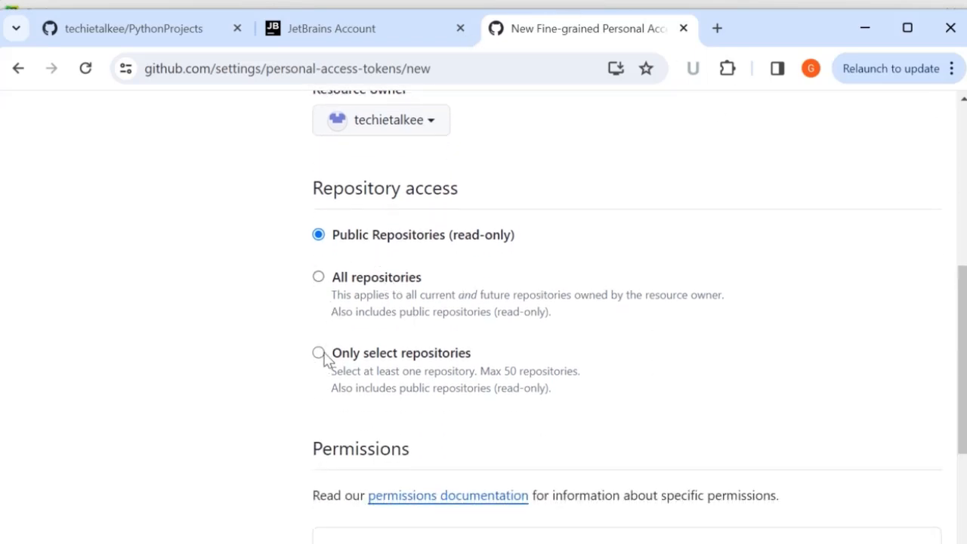
Limit access to only the PythonProjects repository, review permissions, and generate the token.
{"action": "left_click", "coordinate": [317, 354]}
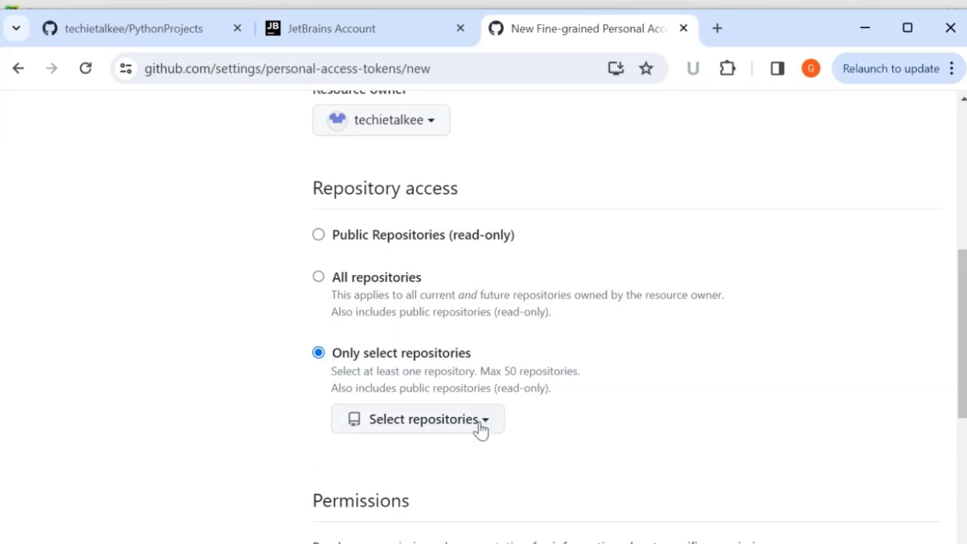
{"action": "left_click", "coordinate": [417, 419]}
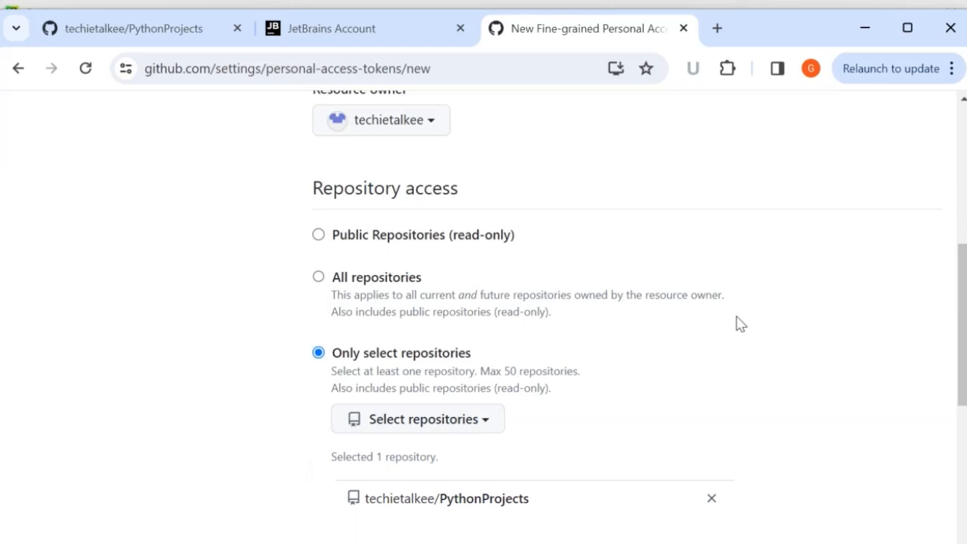
{"action": "scroll", "scroll_direction": "down", "scroll_amount": 3}
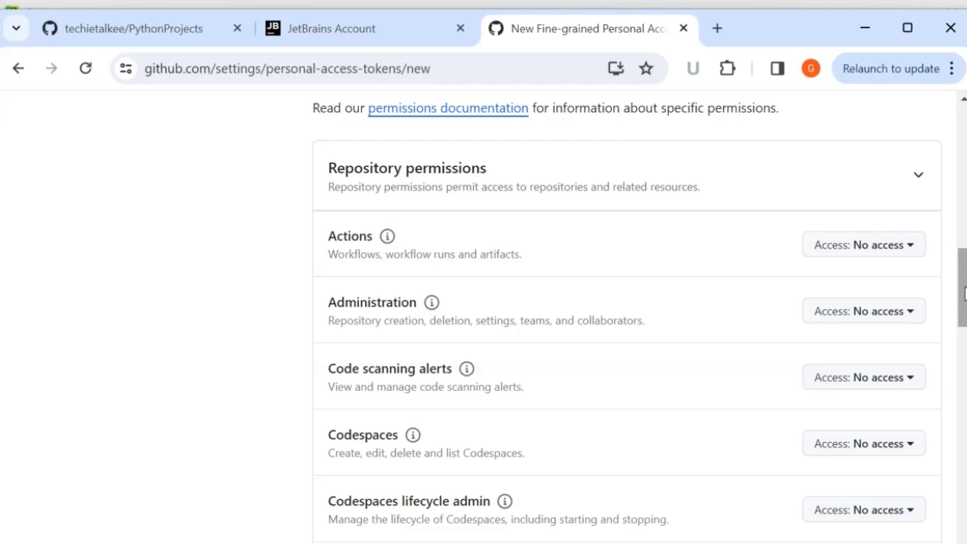
{"action": "left_click", "coordinate": [865, 244]}
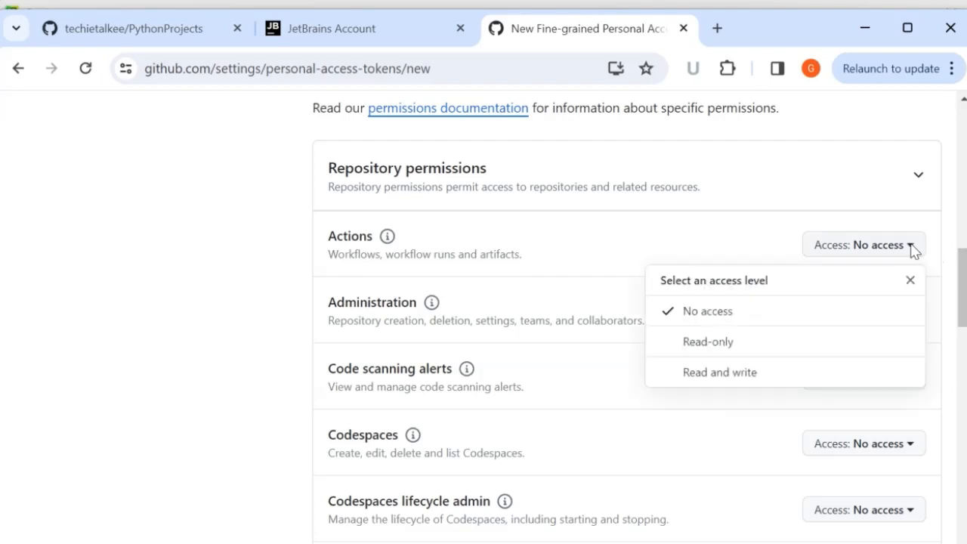
{"action": "mouse_move", "coordinate": [761, 348]}
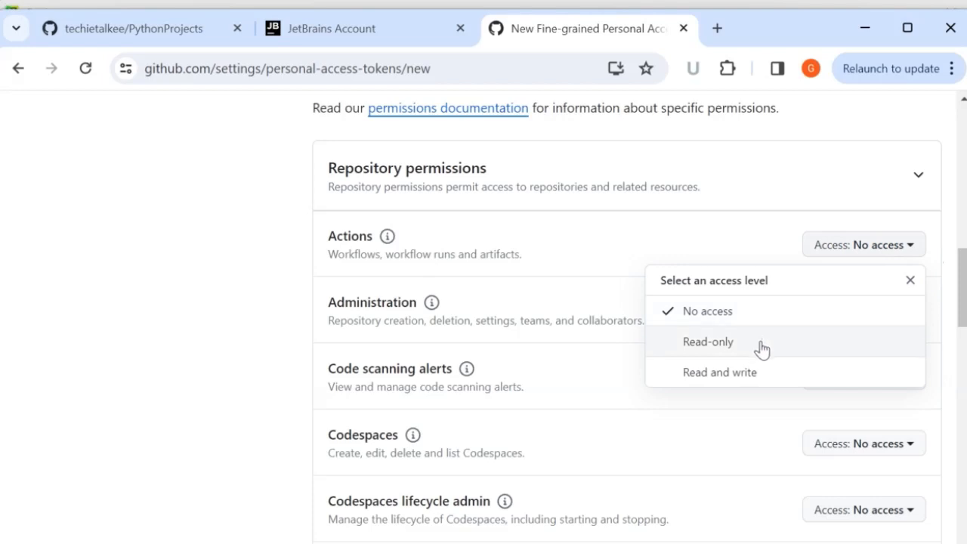
{"action": "mouse_move", "coordinate": [759, 372]}
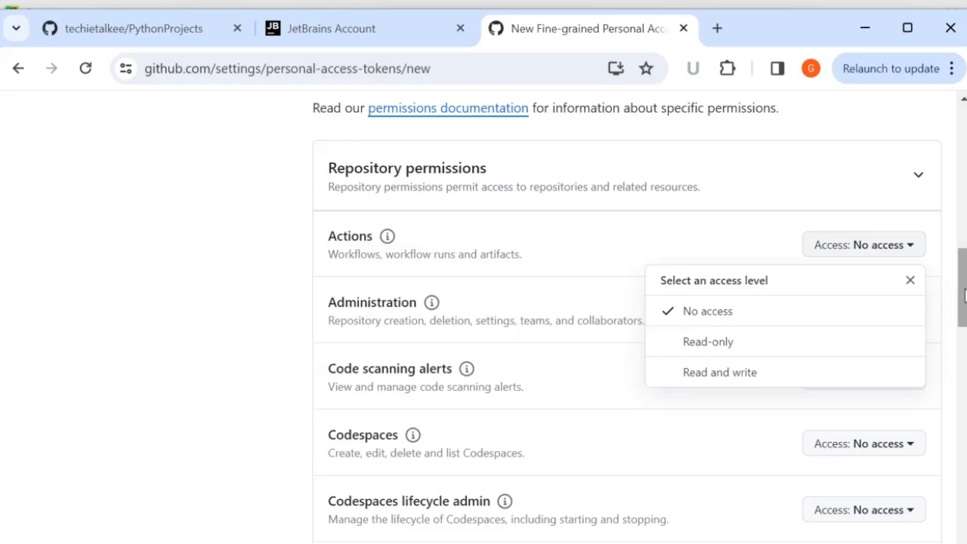
{"action": "scroll", "scroll_direction": "down", "scroll_amount": 3}
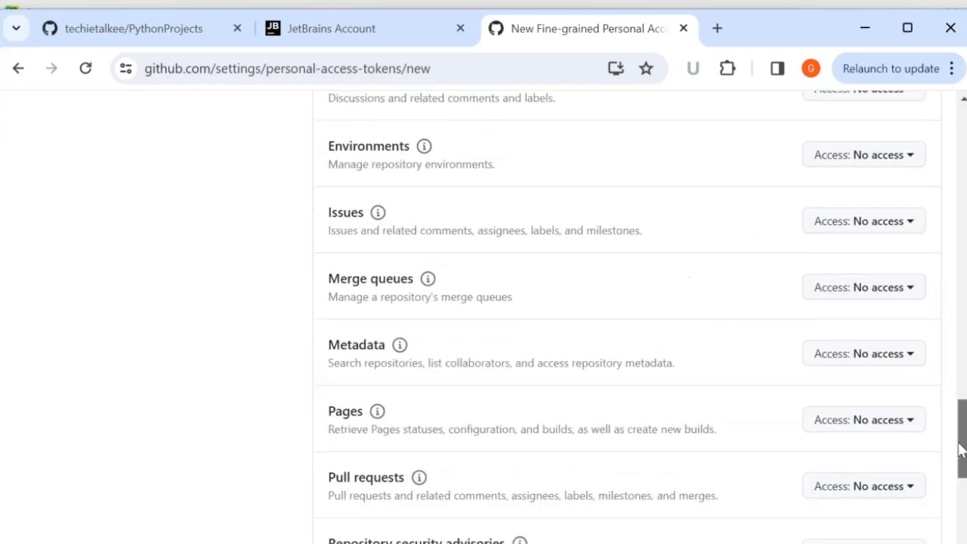
{"action": "scroll", "scroll_direction": "down", "scroll_amount": 3}
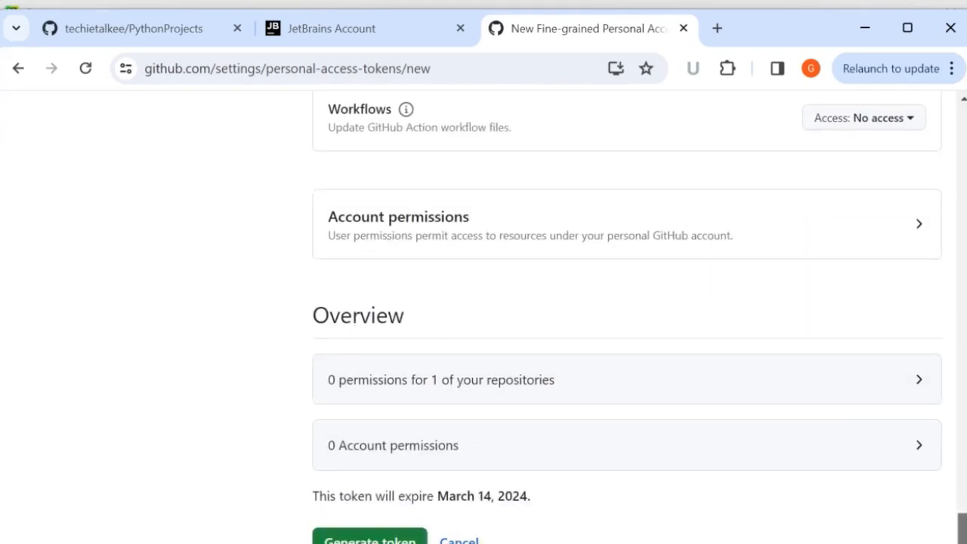
{"action": "scroll", "scroll_direction": "down", "scroll_amount": 3}
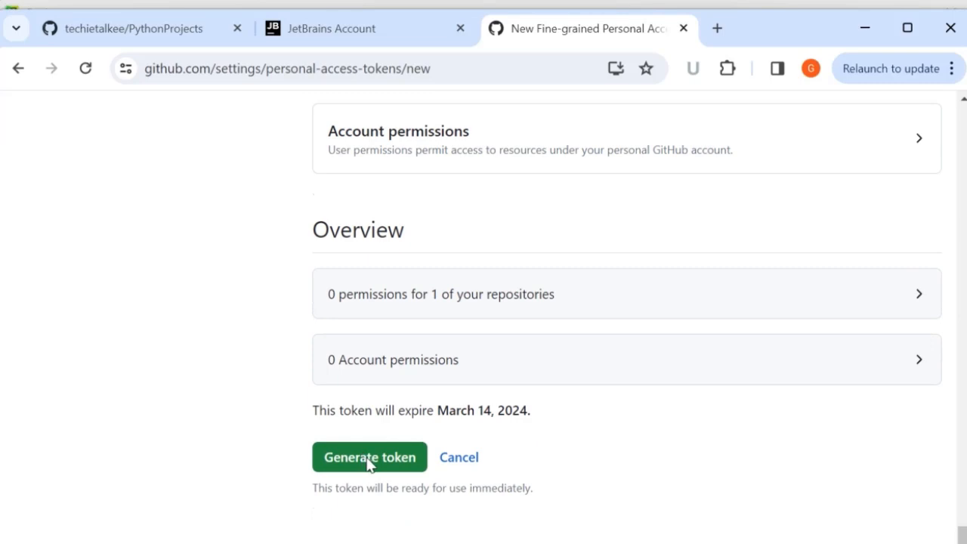
{"action": "left_click", "coordinate": [368, 457]}
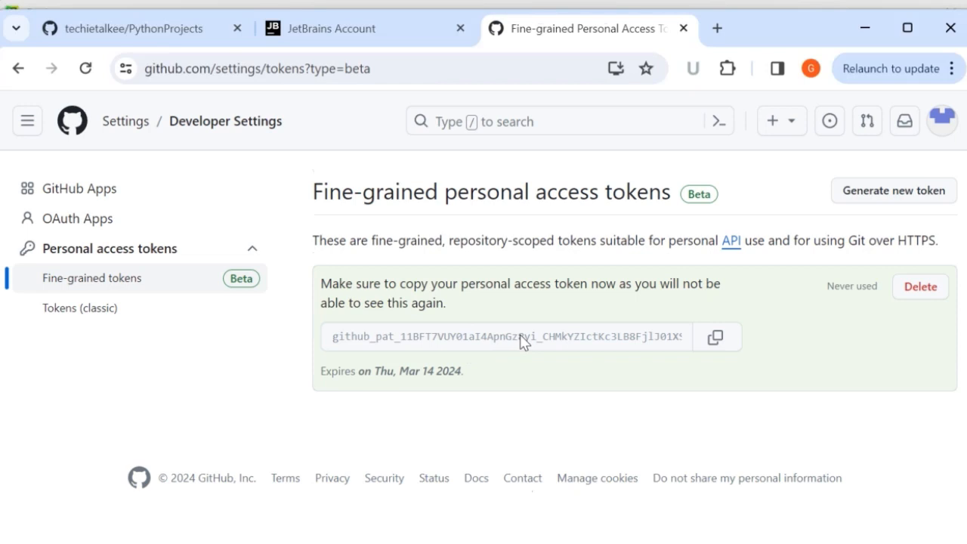
Copy the generated token and add the GitHub account in PyCharm with it.
{"action": "left_click", "coordinate": [715, 335]}
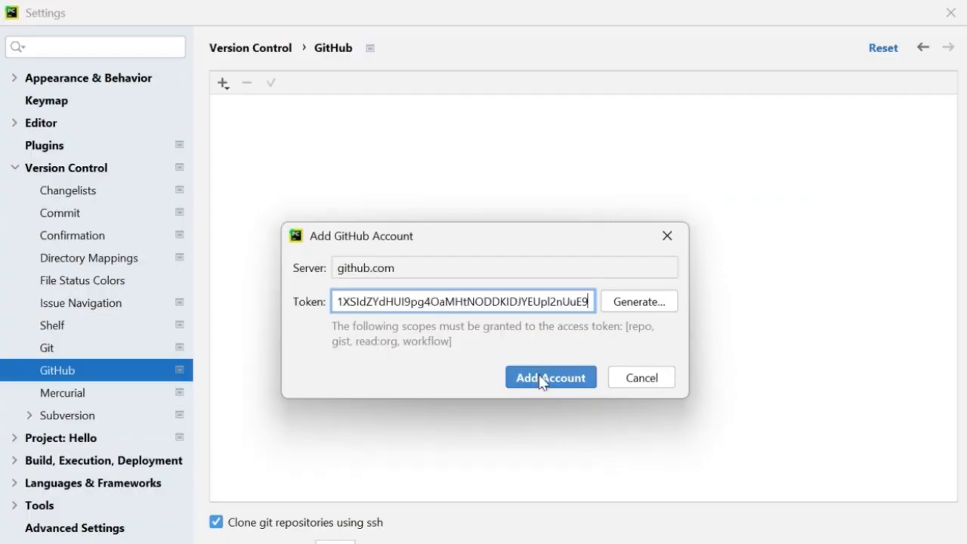
{"action": "left_click", "coordinate": [550, 378]}
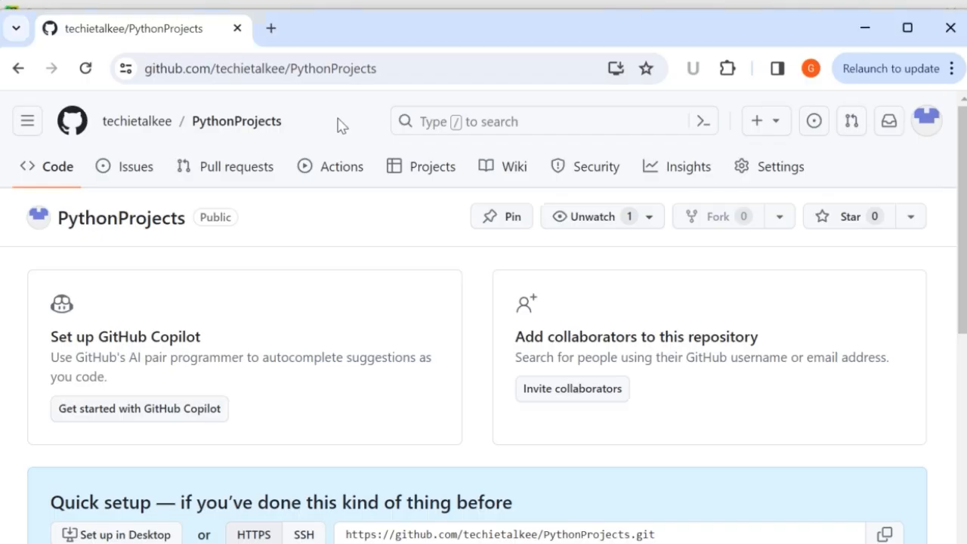
{"action": "mouse_move", "coordinate": [85, 68]}
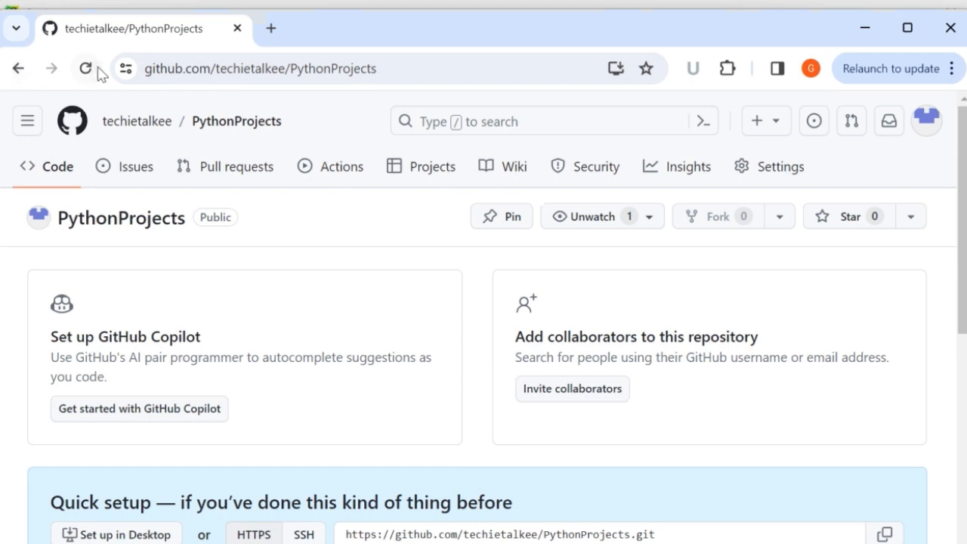
Enable Git version control integration for the Hello project.
{"action": "left_click", "coordinate": [84, 68]}
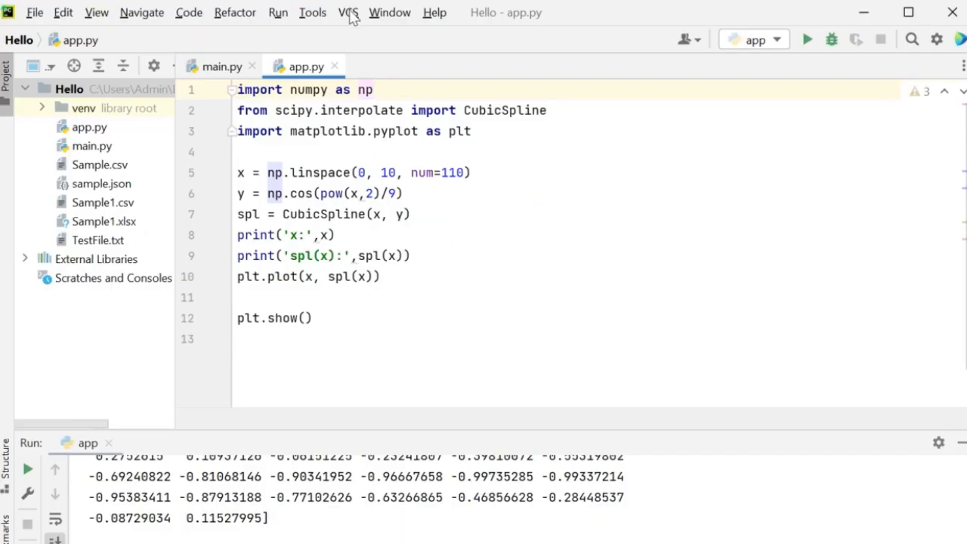
{"action": "left_click", "coordinate": [348, 13]}
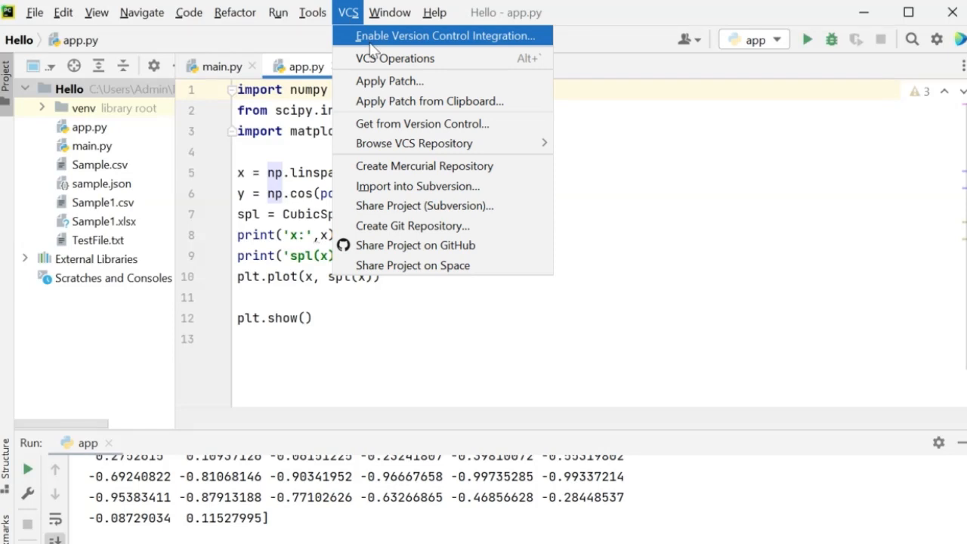
{"action": "left_click", "coordinate": [445, 36]}
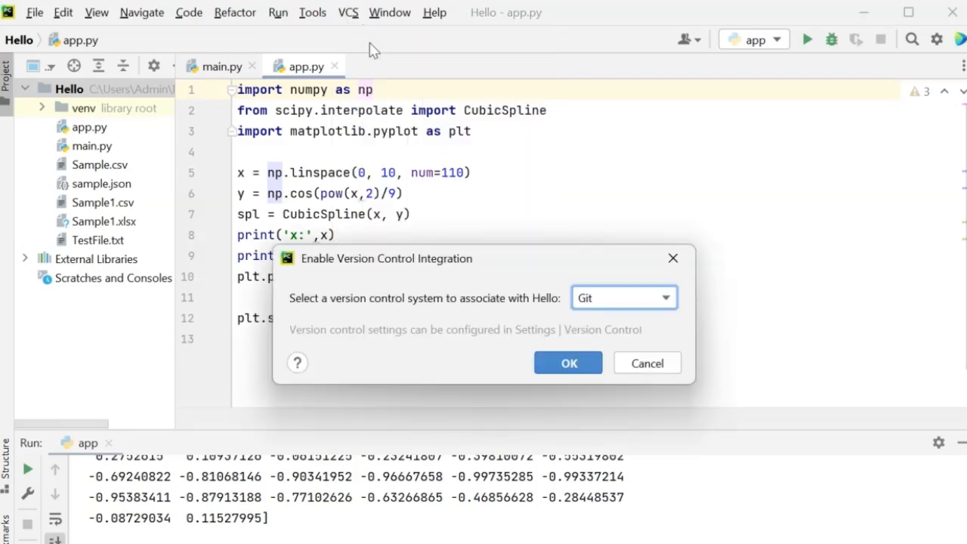
{"action": "mouse_move", "coordinate": [315, 311]}
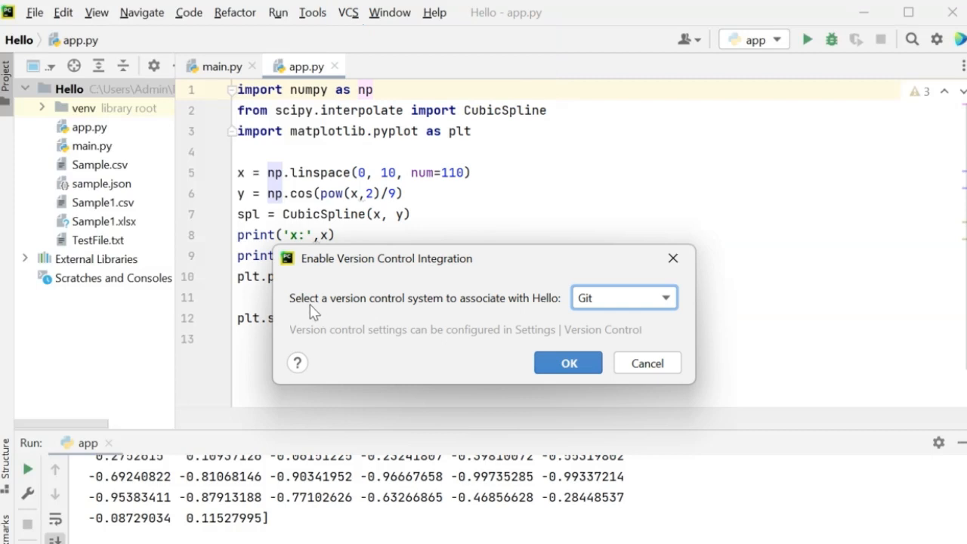
{"action": "mouse_move", "coordinate": [642, 300]}
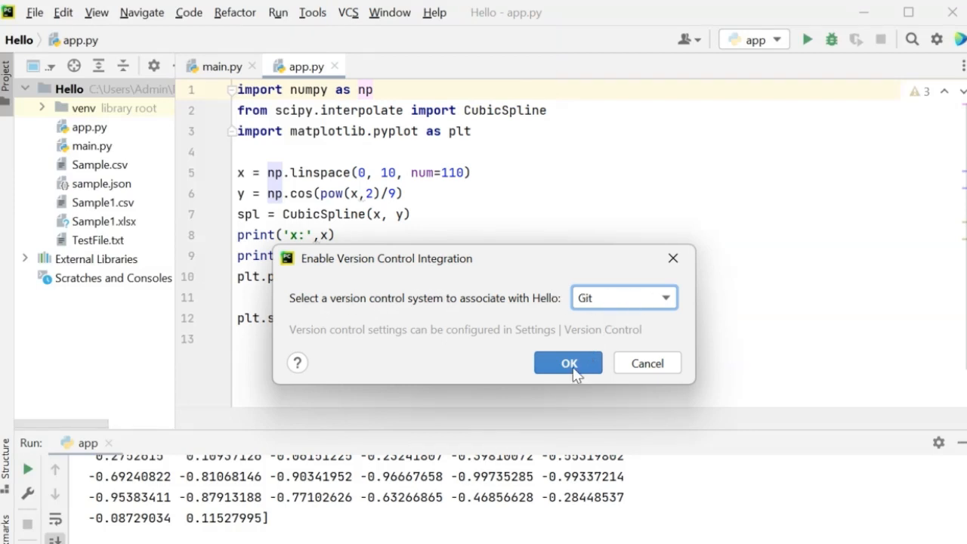
{"action": "left_click", "coordinate": [568, 363]}
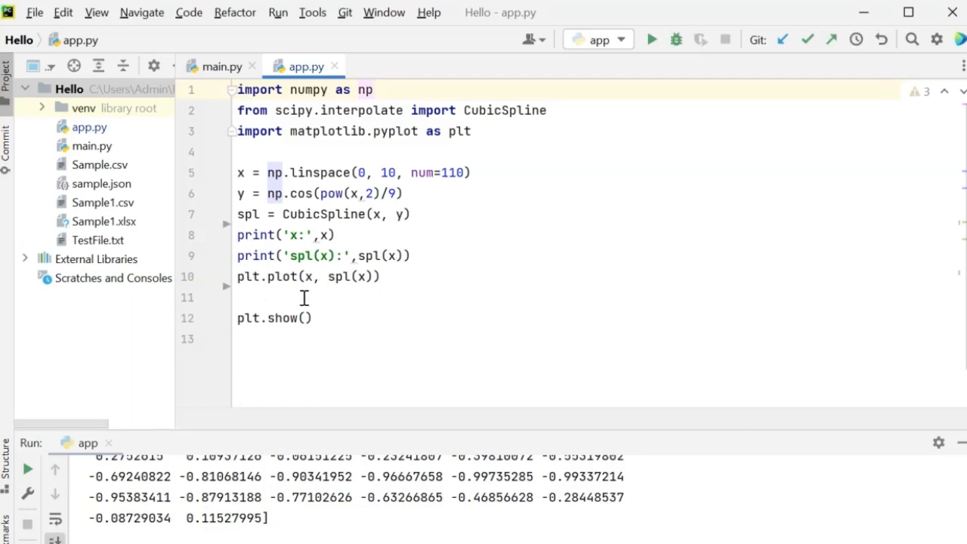
Define the PythonProjects GitHub repository as origin remote in the Push dialog.
{"action": "left_click", "coordinate": [69, 88]}
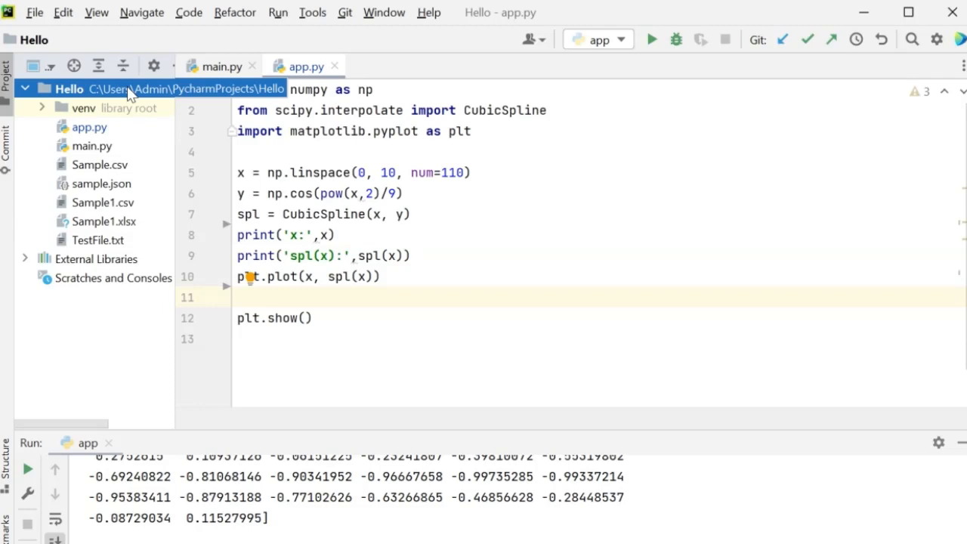
{"action": "left_click", "coordinate": [344, 12]}
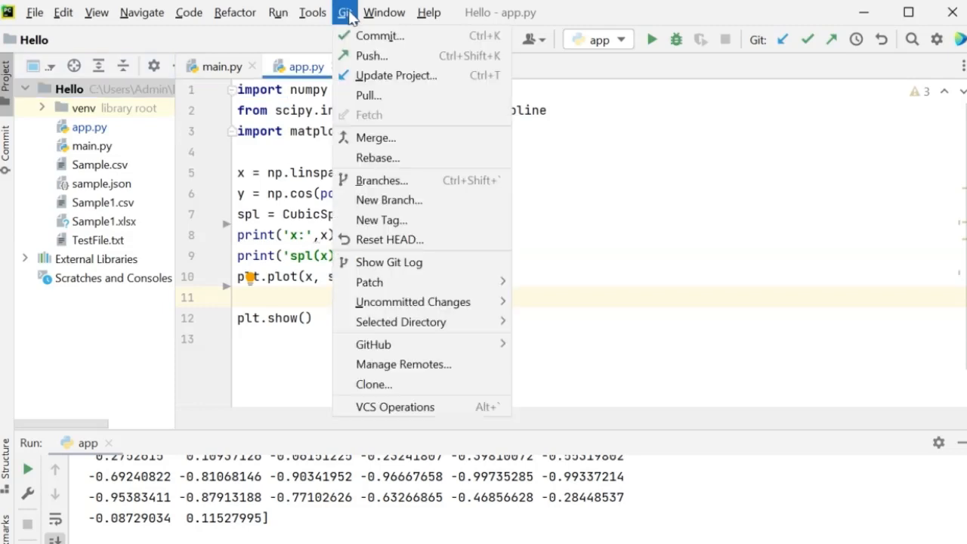
{"action": "mouse_move", "coordinate": [369, 56]}
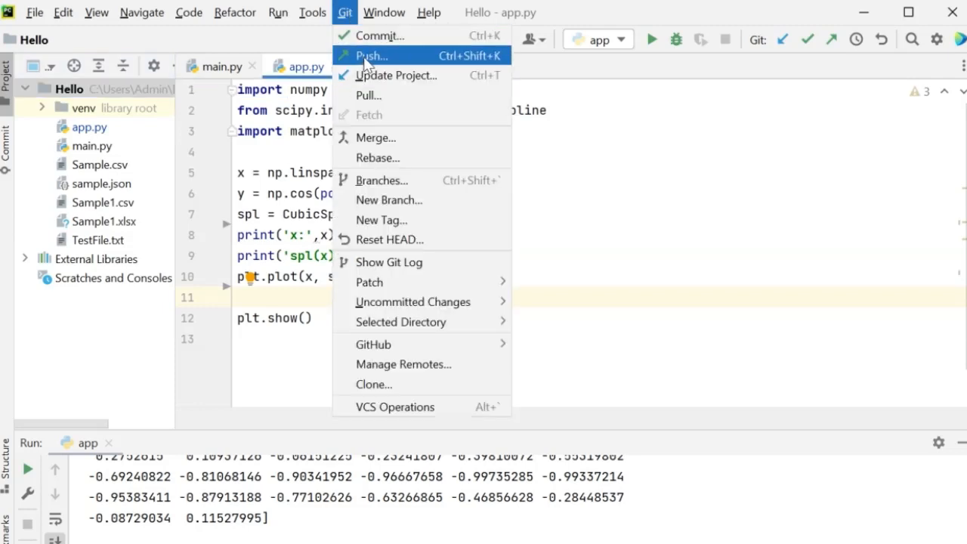
{"action": "left_click", "coordinate": [370, 55]}
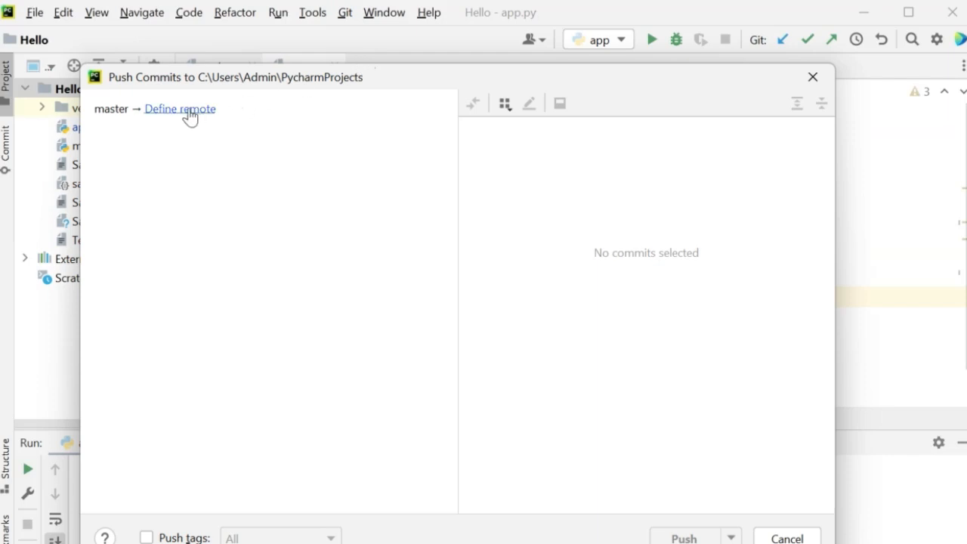
{"action": "left_click", "coordinate": [180, 108]}
{"action": "type", "text": "https://github.com/techietalkee/PythonProjects.git"}
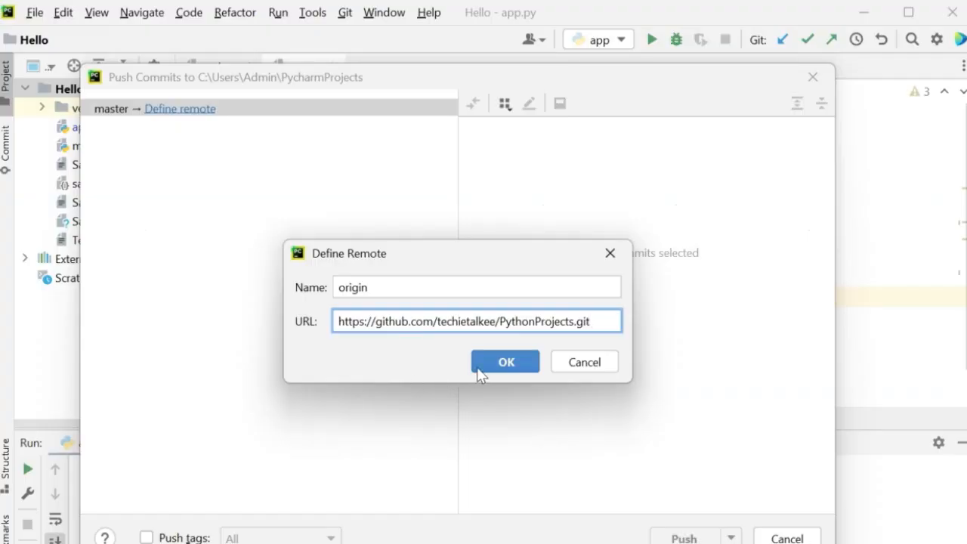
{"action": "left_click", "coordinate": [504, 362]}
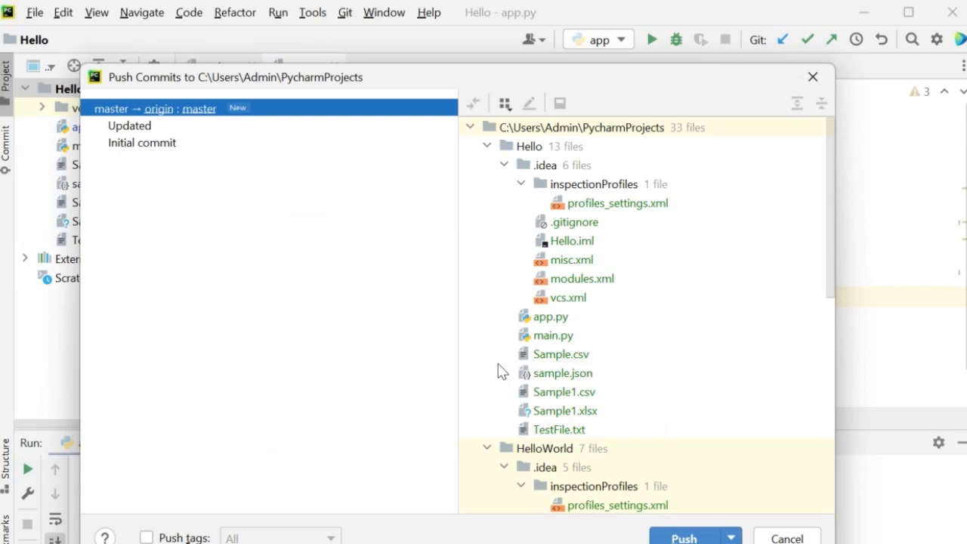
Scroll the Push Commits file list to review Hello, HelloWorld, test1 and TestProj files.
{"action": "scroll", "scroll_direction": "down", "scroll_amount": 3}
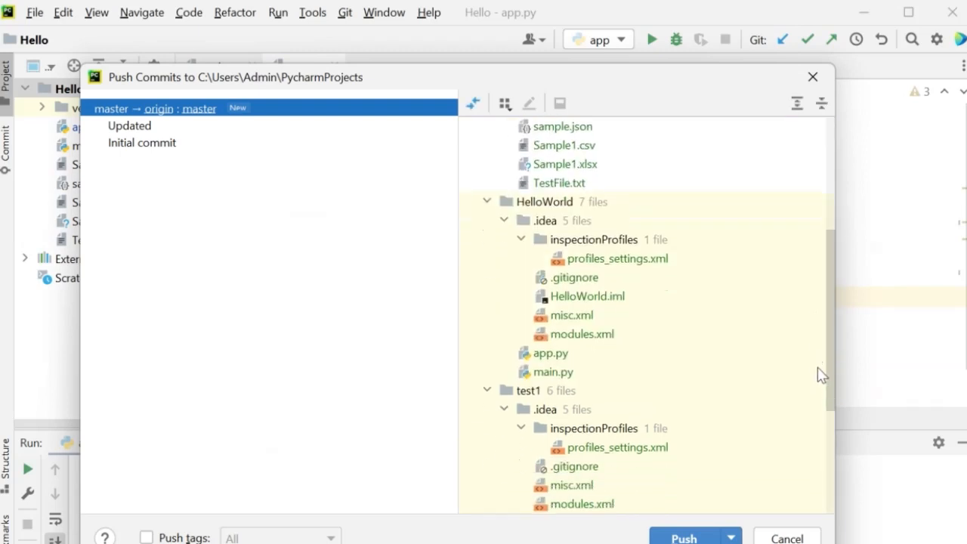
{"action": "scroll", "scroll_direction": "down", "scroll_amount": 3}
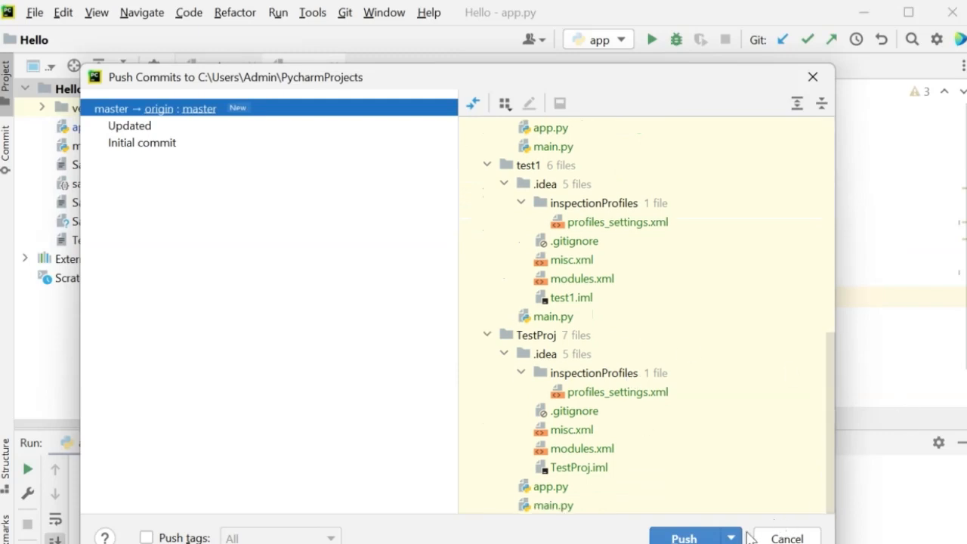
{"action": "mouse_move", "coordinate": [819, 483]}
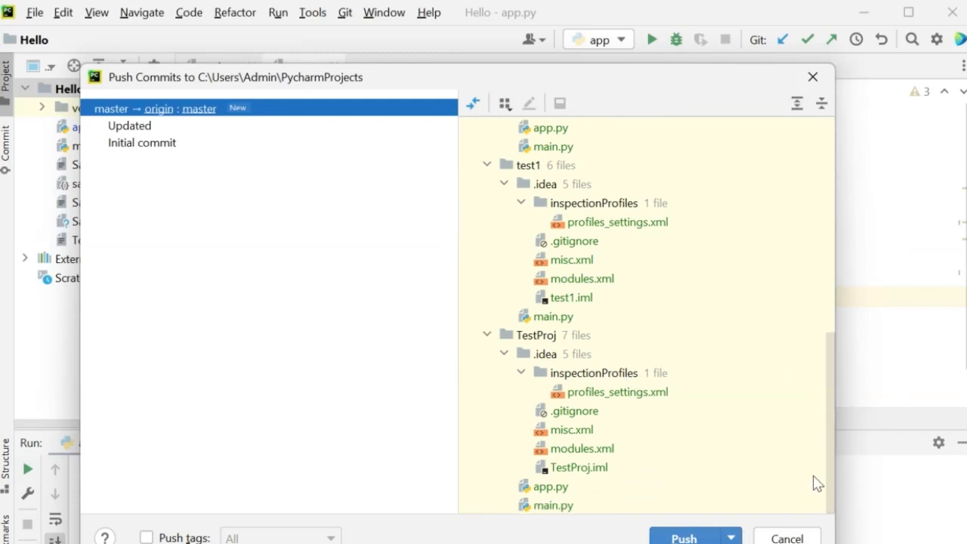
{"action": "mouse_move", "coordinate": [704, 508]}
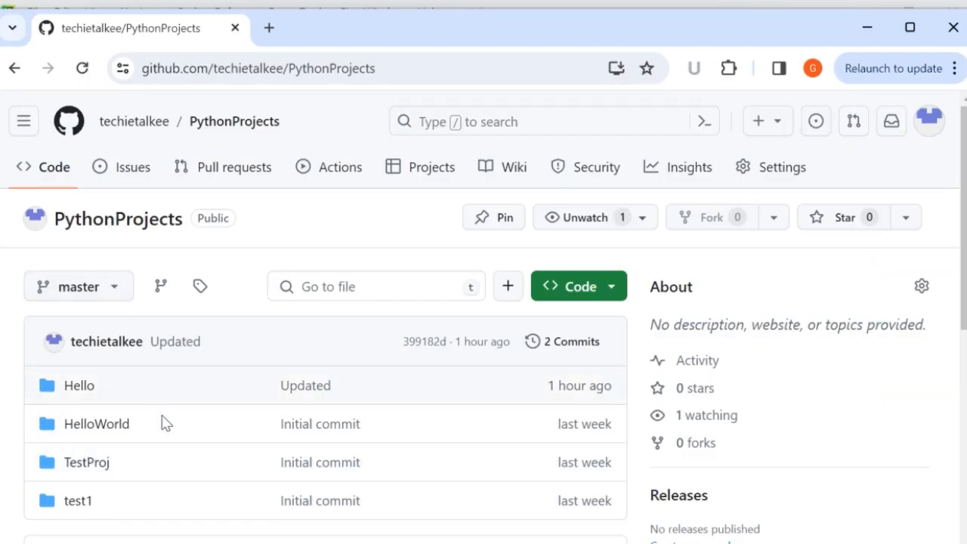
{"action": "mouse_move", "coordinate": [158, 517]}
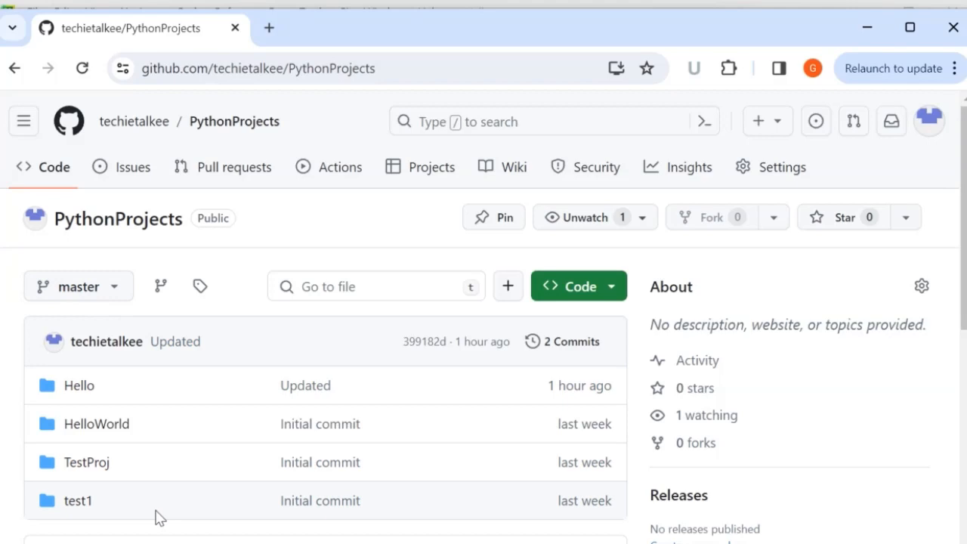